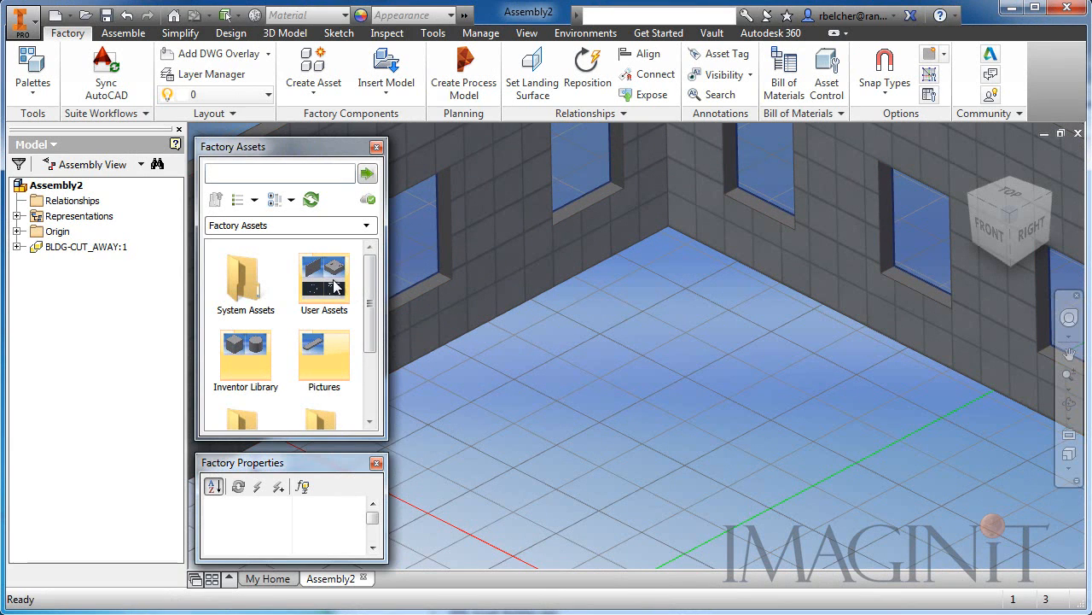
Open the User Assets library and scroll down to the CNC_Clearance asset.
{"action": "double_click", "coordinate": [324, 277]}
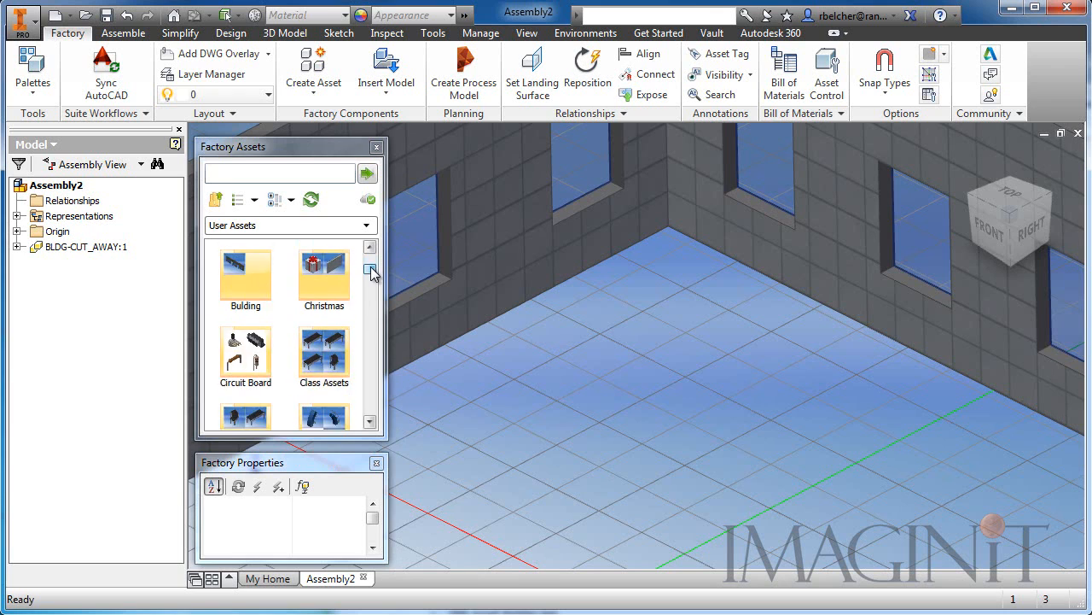
{"action": "scroll", "scroll_direction": "down", "scroll_amount": 3}
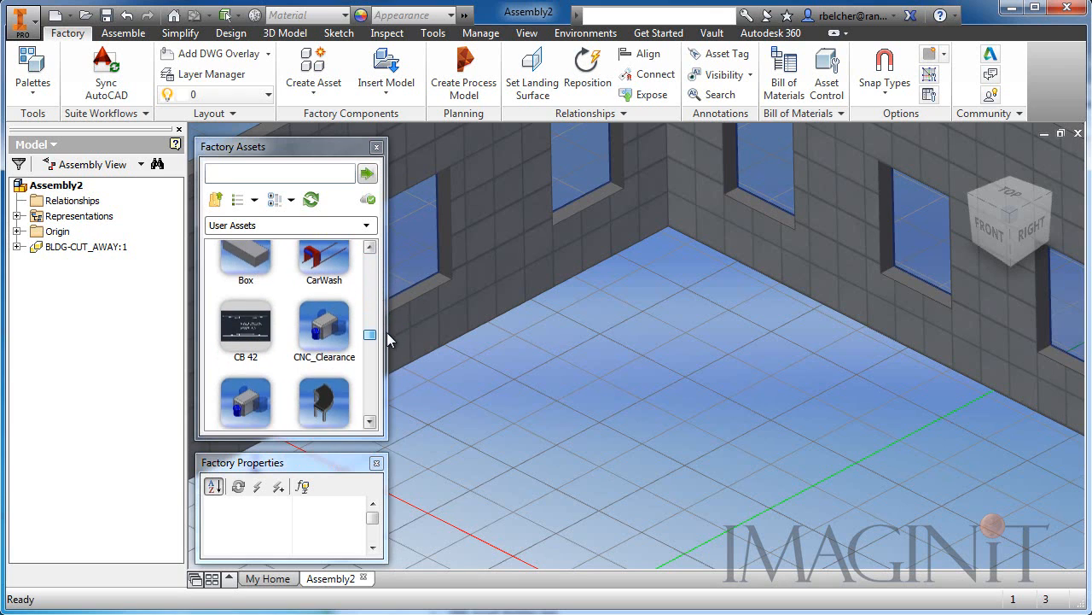
{"action": "mouse_move", "coordinate": [323, 324]}
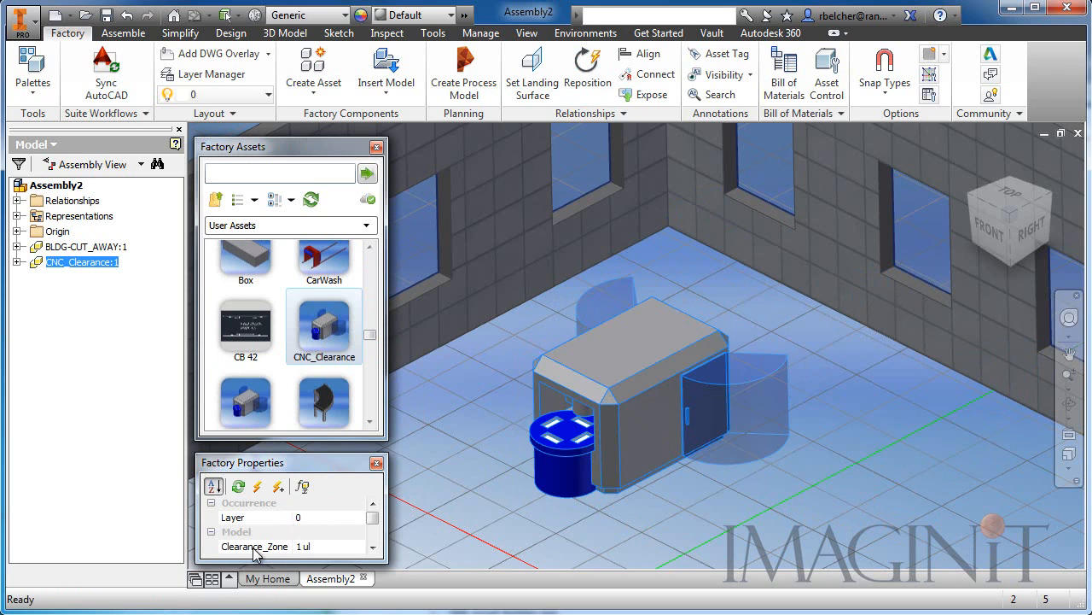
{"action": "left_click", "coordinate": [253, 546]}
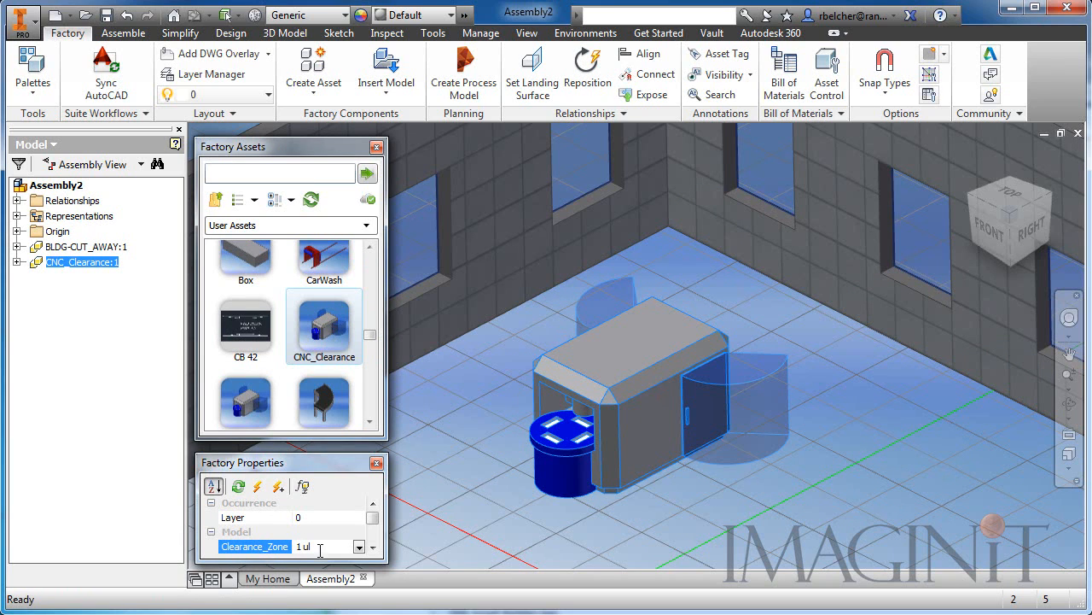
{"action": "left_click", "coordinate": [358, 547]}
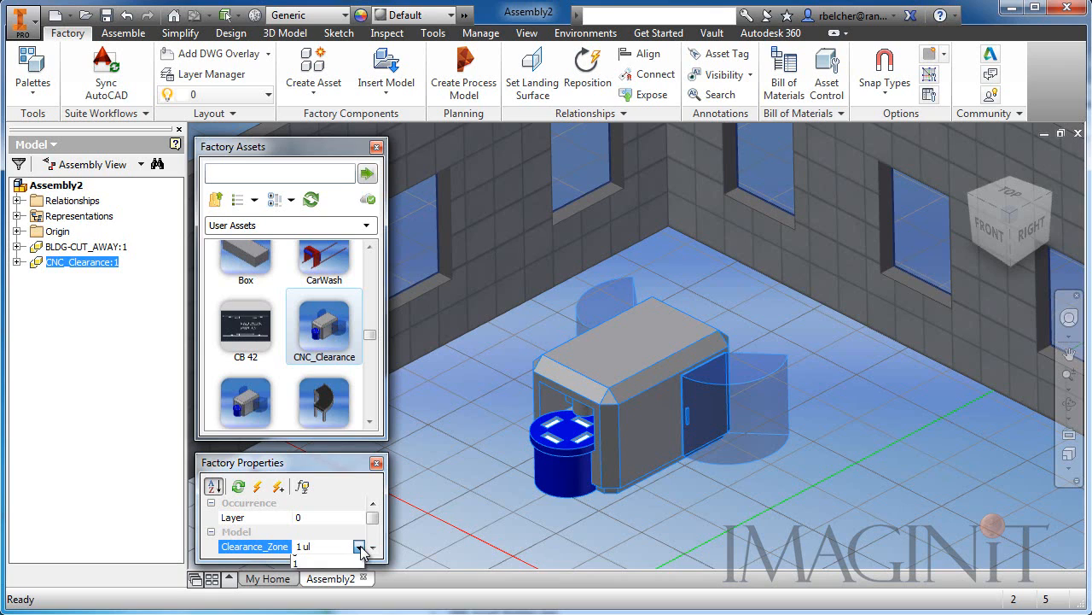
{"action": "left_click", "coordinate": [357, 546]}
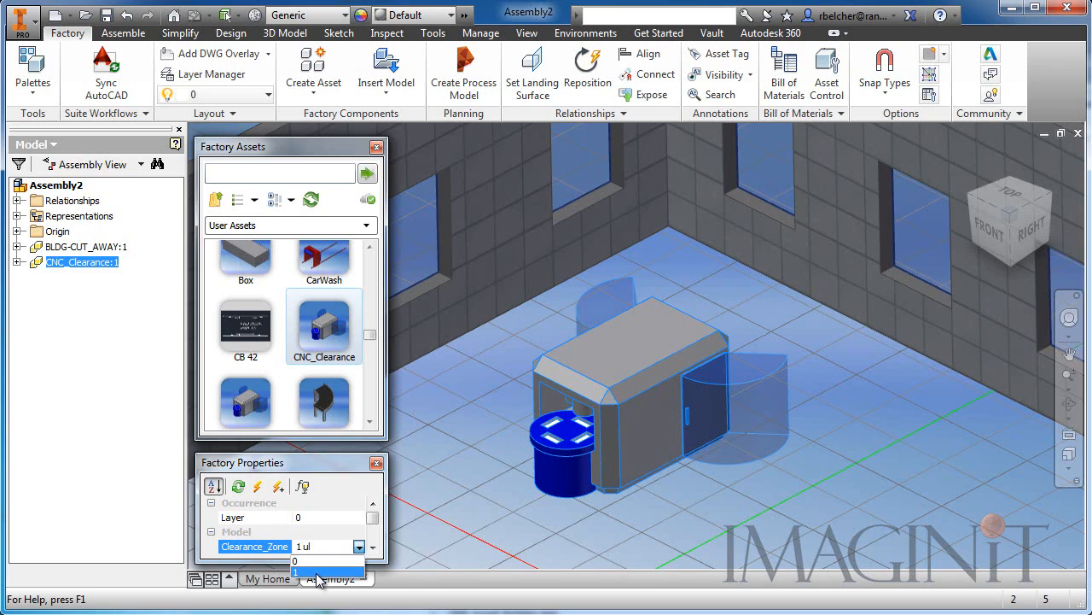
{"action": "left_click", "coordinate": [299, 560]}
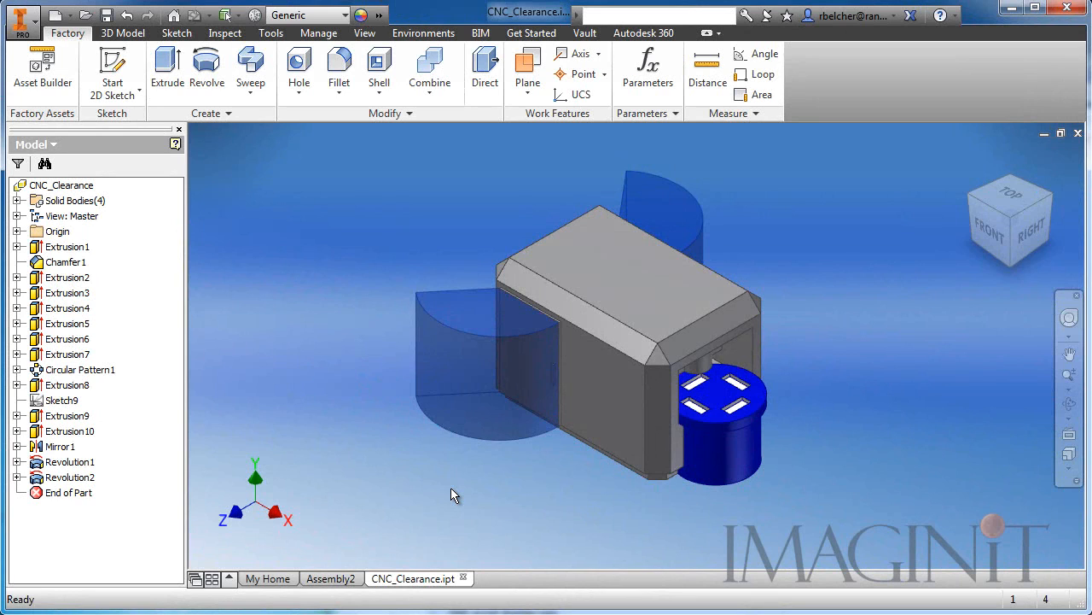
Inspect the part's solid bodies, including the cylinder and front and rear clearance zones.
{"action": "left_click", "coordinate": [61, 185]}
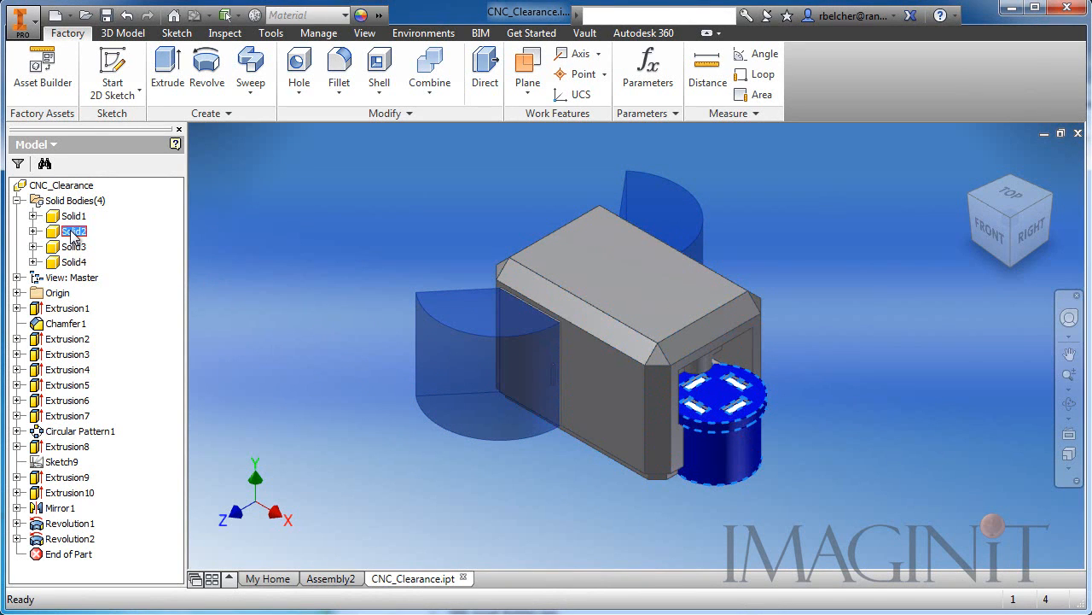
{"action": "left_click", "coordinate": [73, 247]}
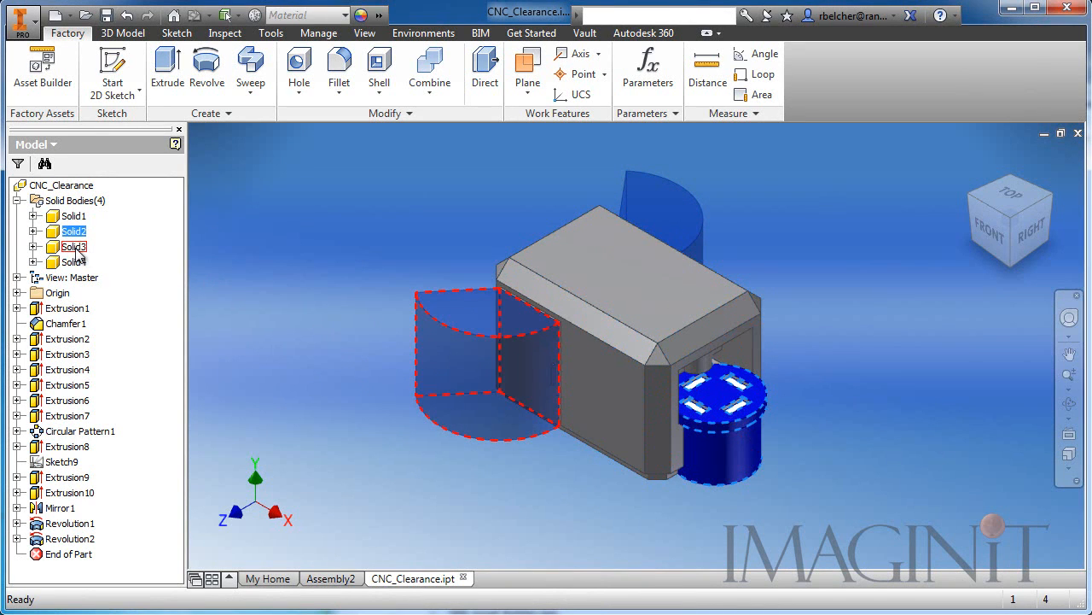
{"action": "left_click", "coordinate": [72, 247]}
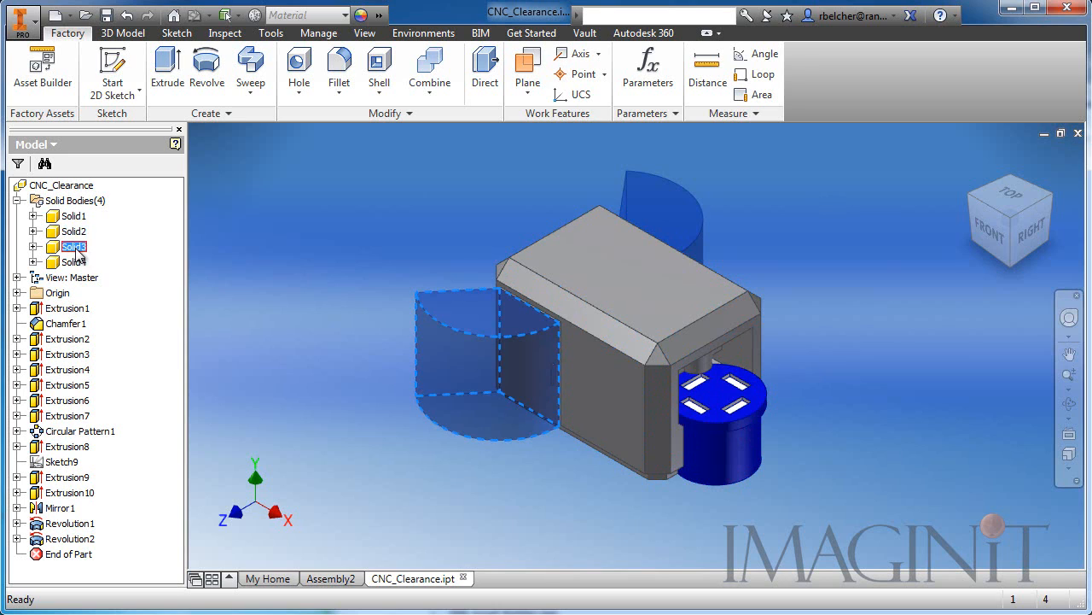
{"action": "left_click", "coordinate": [74, 262]}
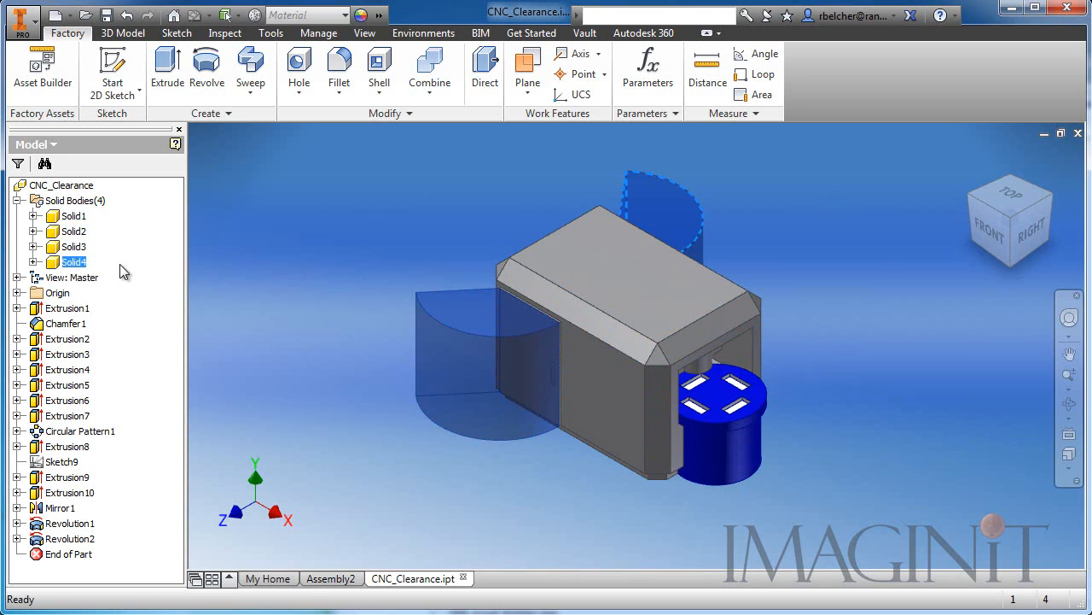
{"action": "left_click", "coordinate": [20, 199]}
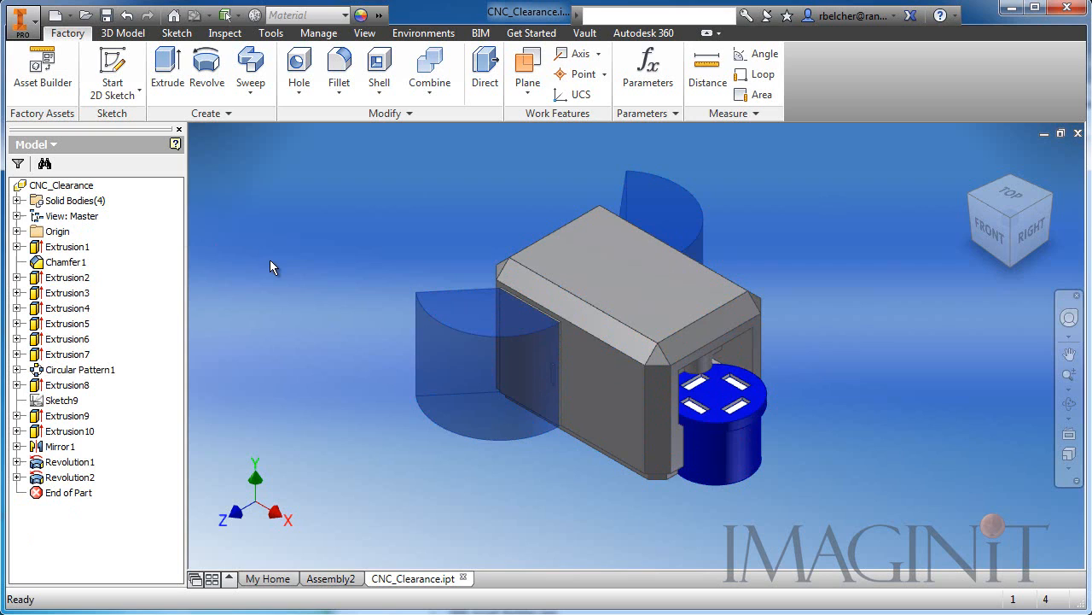
Select the Revolution1 and Revolution2 clearance-zone features in the browser.
{"action": "left_click", "coordinate": [66, 477]}
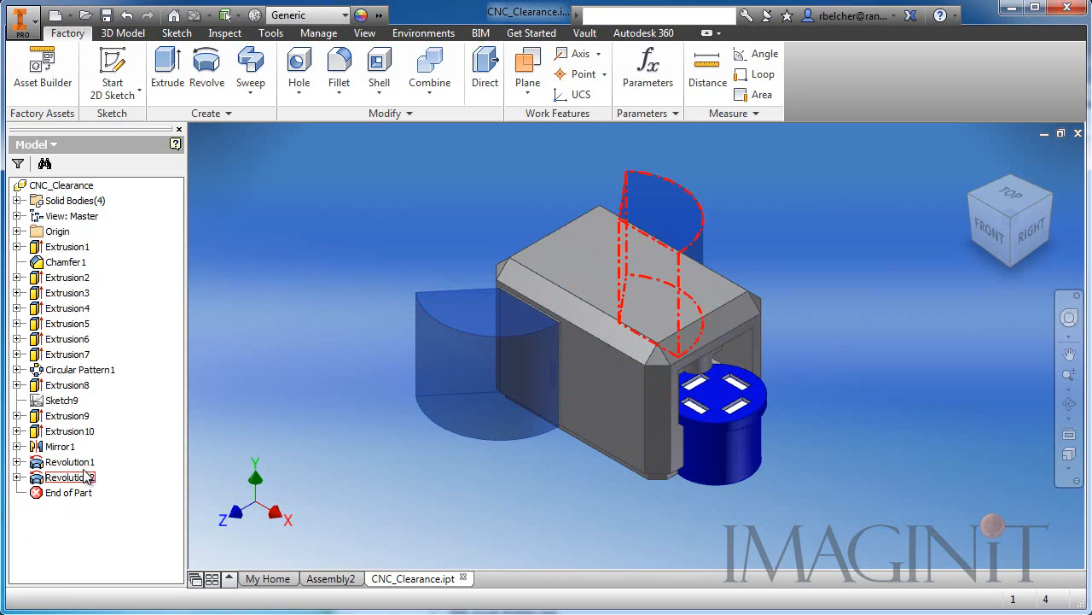
{"action": "left_click", "coordinate": [67, 477]}
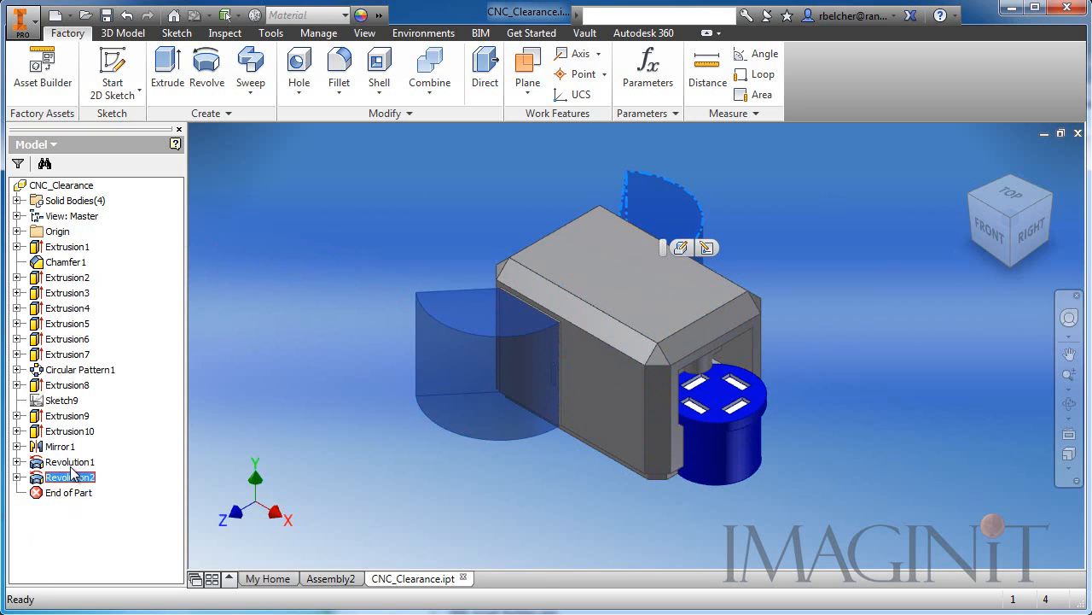
{"action": "left_click", "coordinate": [67, 461]}
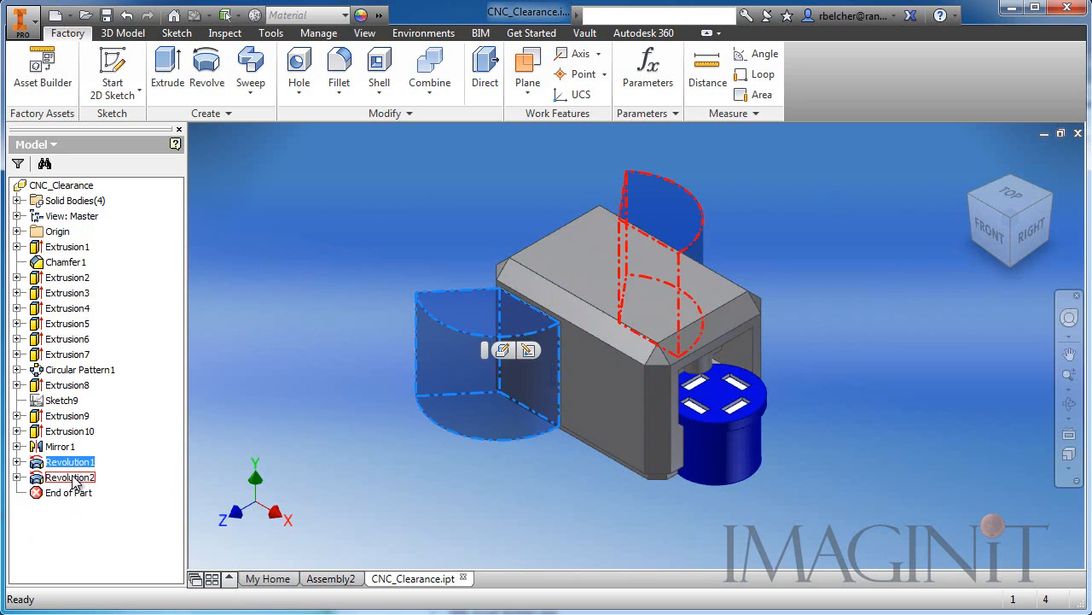
{"action": "left_click", "coordinate": [68, 477]}
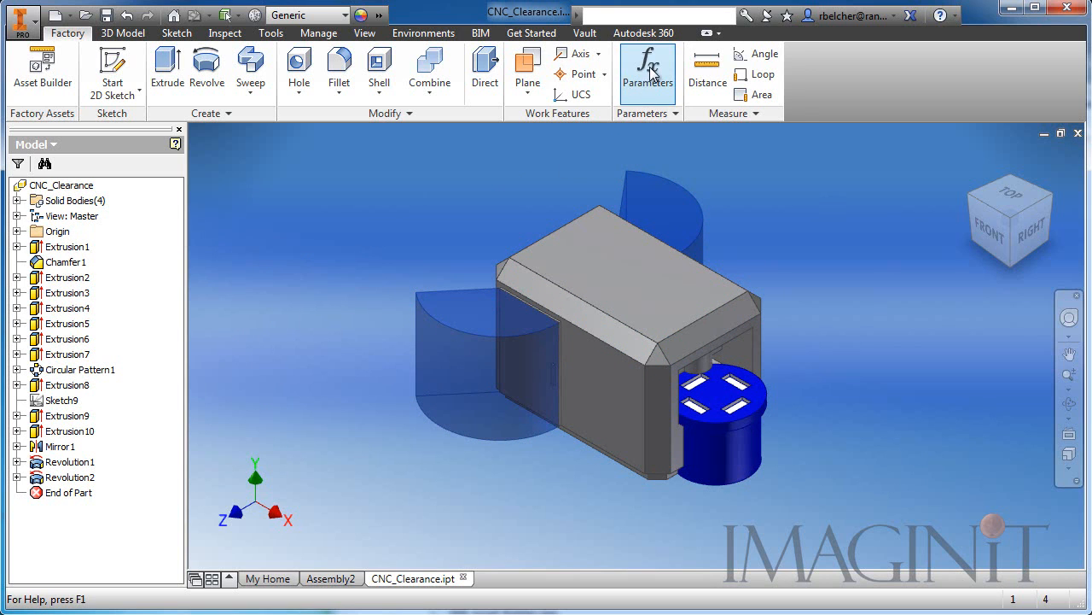
Add a numeric user parameter named Clearance_Zone in the Parameters table.
{"action": "left_click", "coordinate": [647, 70]}
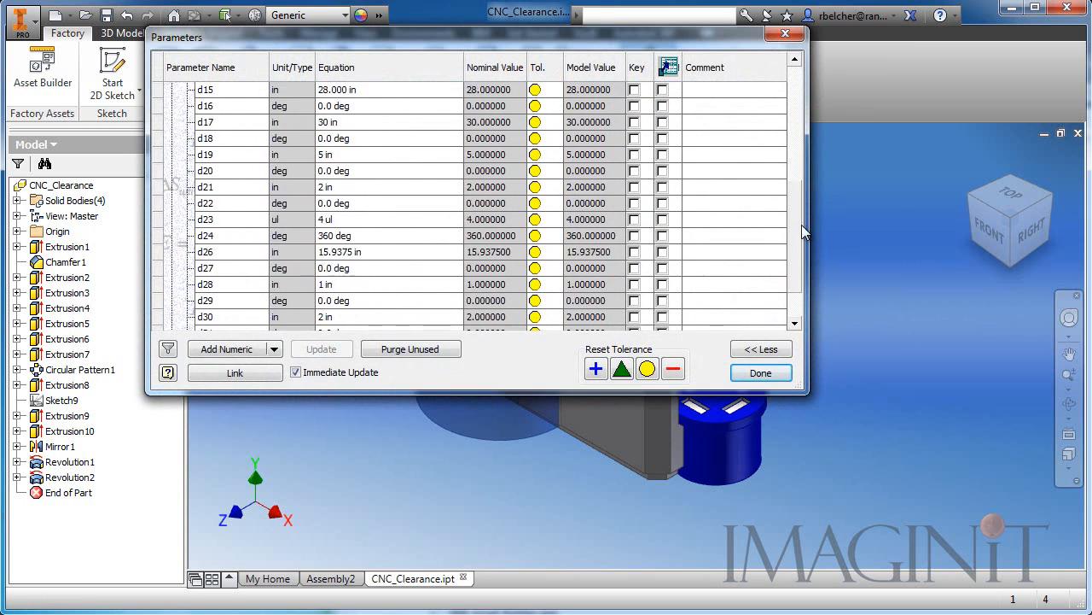
{"action": "left_click", "coordinate": [225, 349]}
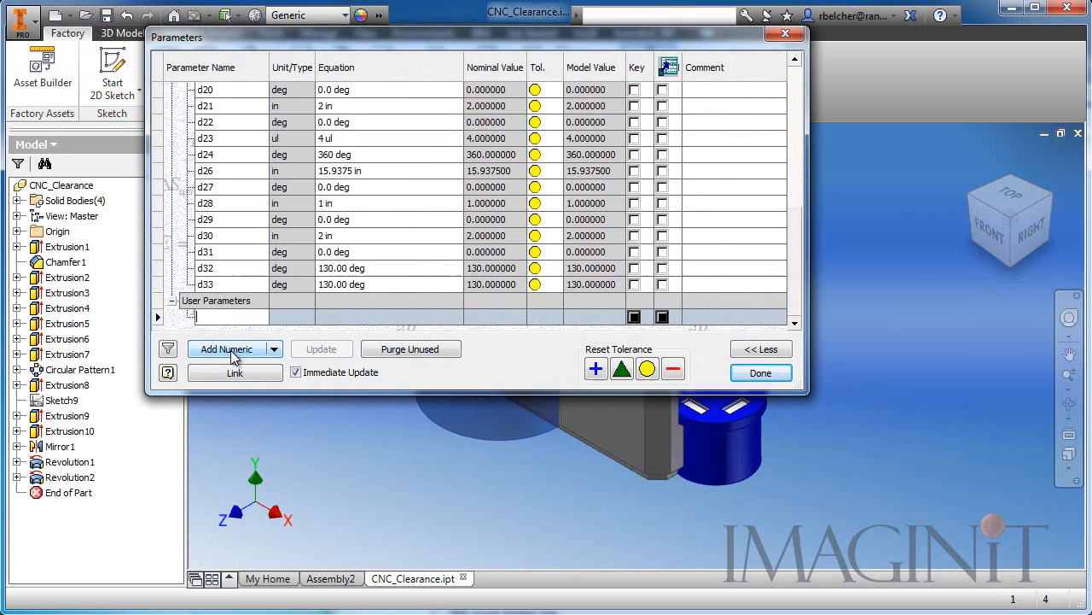
{"action": "type", "text": "C"}
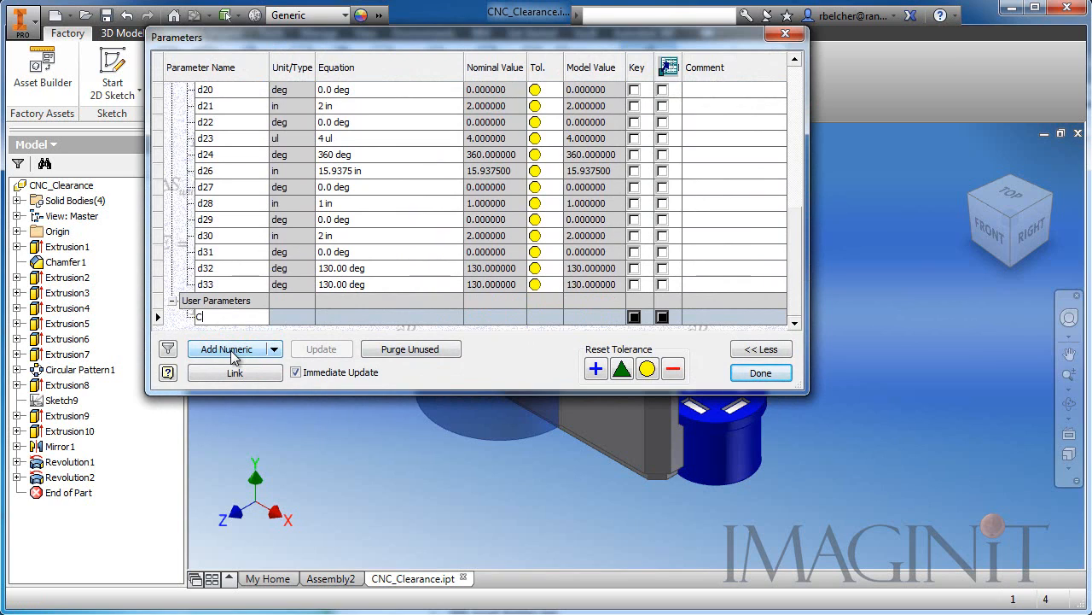
{"action": "type", "text": "Clearance_Zone"}
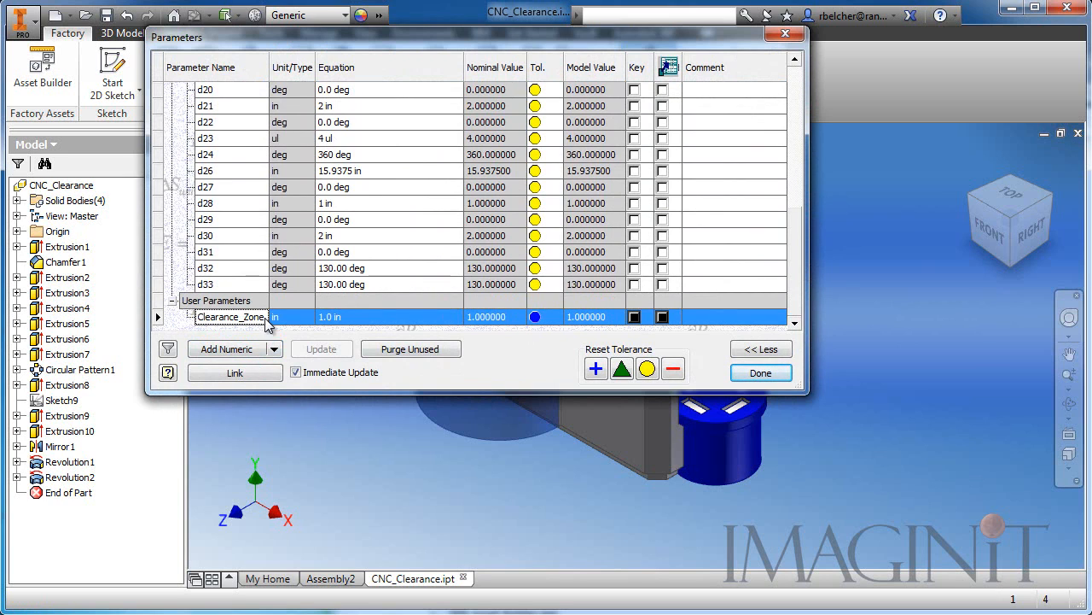
Change Clearance_Zone's unit type to unitless (ul).
{"action": "left_click", "coordinate": [281, 316]}
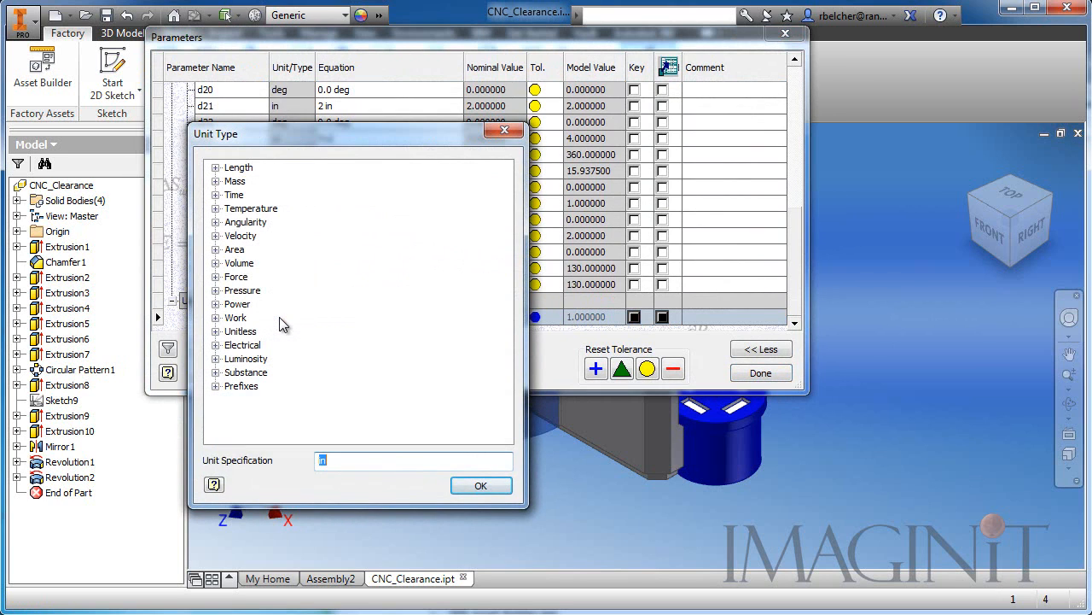
{"action": "type", "text": "ul"}
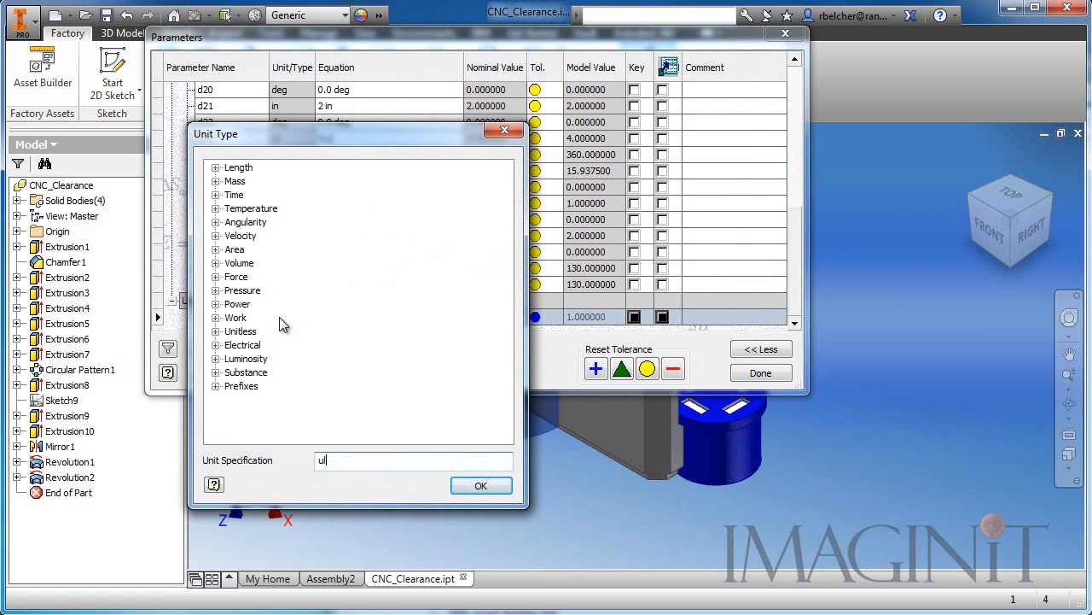
{"action": "mouse_move", "coordinate": [242, 235]}
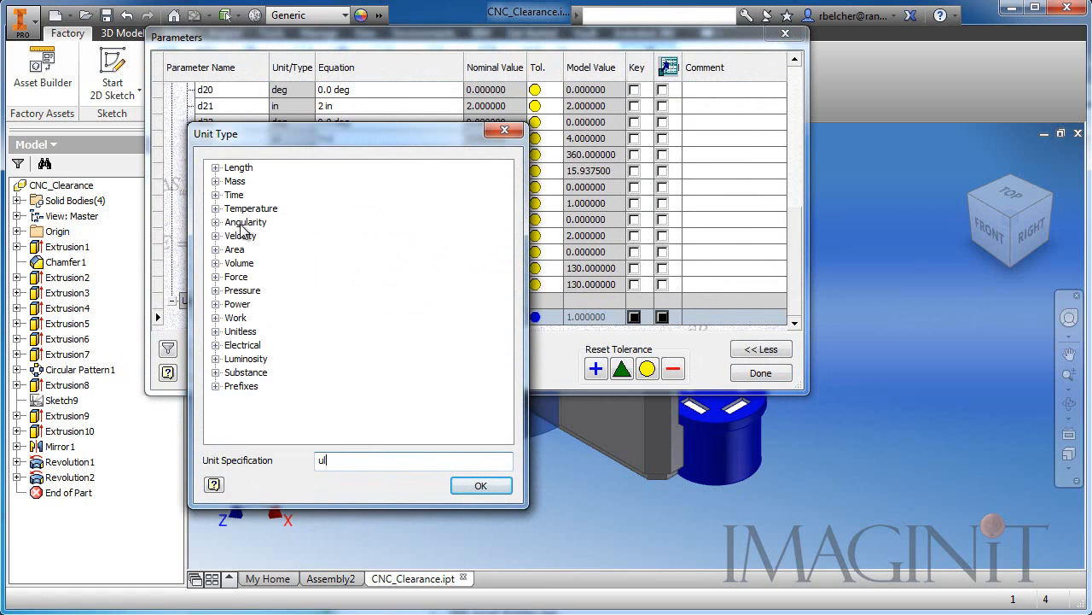
{"action": "left_click", "coordinate": [216, 331]}
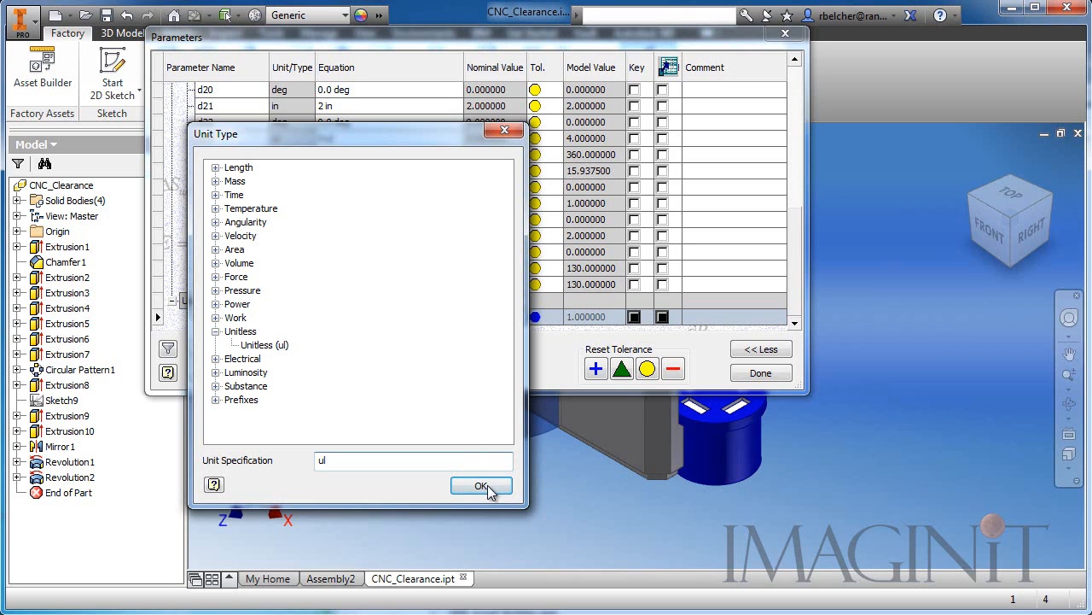
{"action": "left_click", "coordinate": [478, 485]}
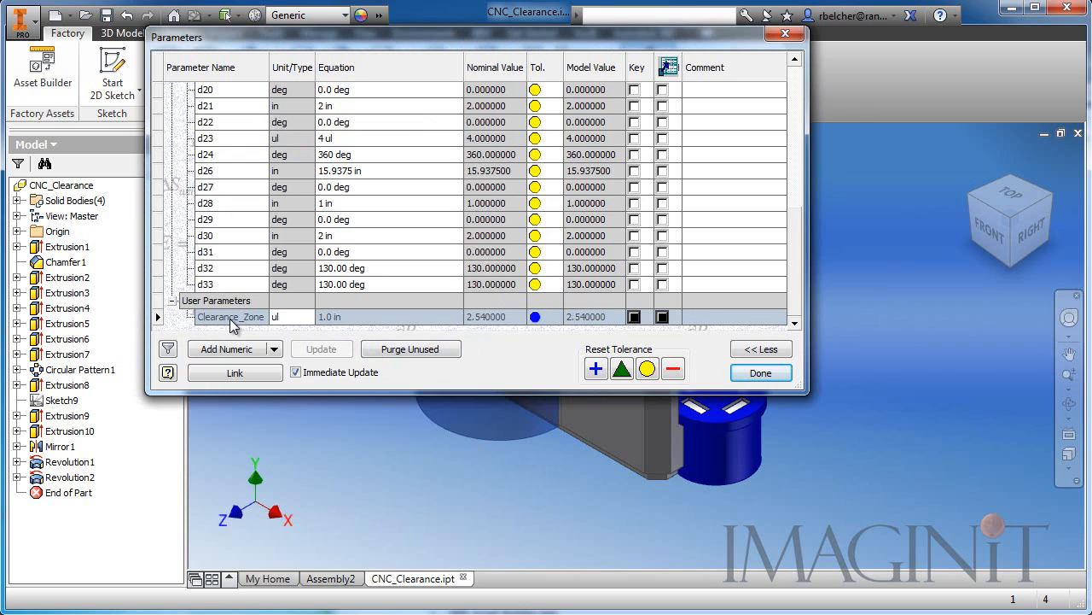
Give Clearance_Zone a 0/1 multi-value list, mark it Key, and close Parameters.
{"action": "right_click", "coordinate": [230, 317]}
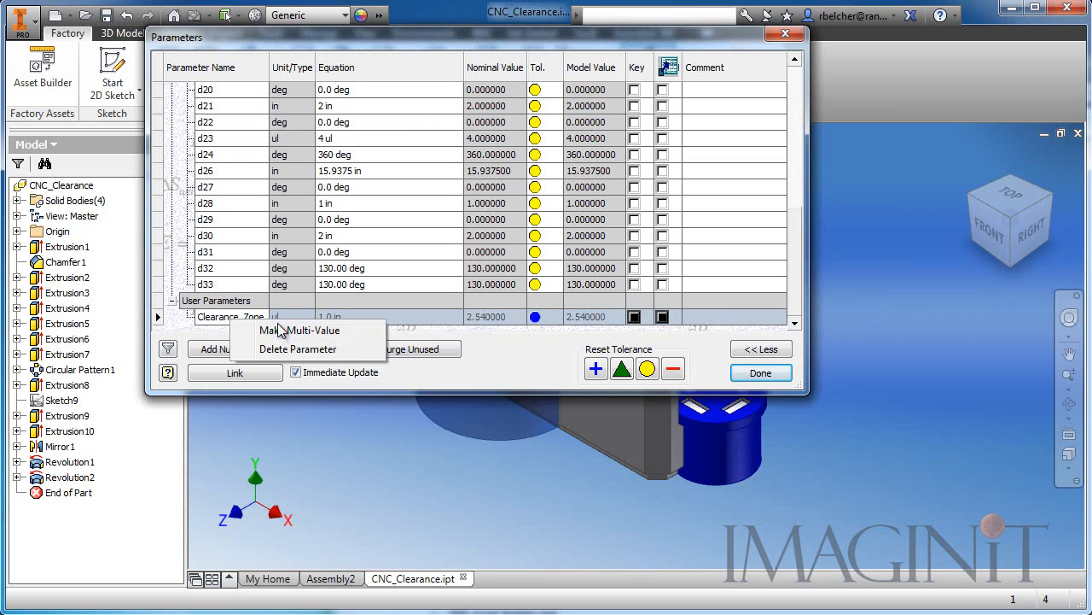
{"action": "left_click", "coordinate": [301, 330]}
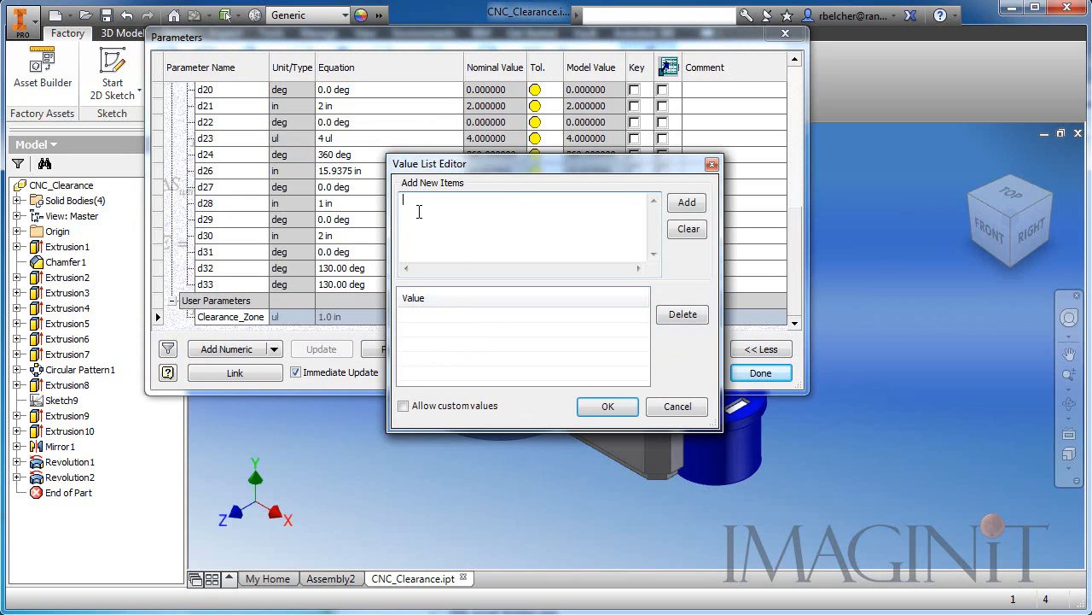
{"action": "type", "text": "0"}
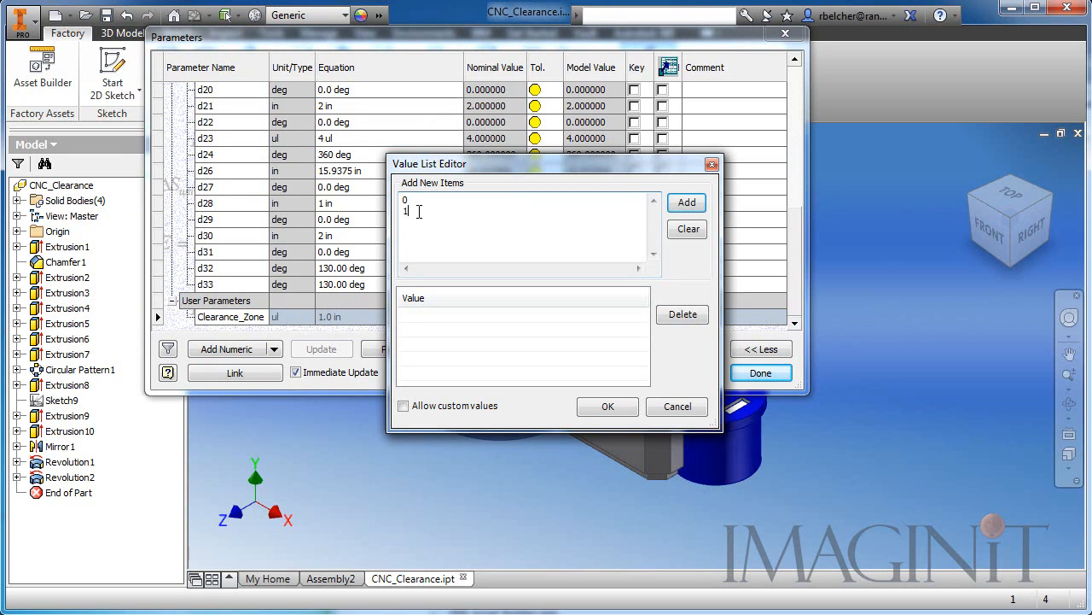
{"action": "left_click", "coordinate": [687, 203]}
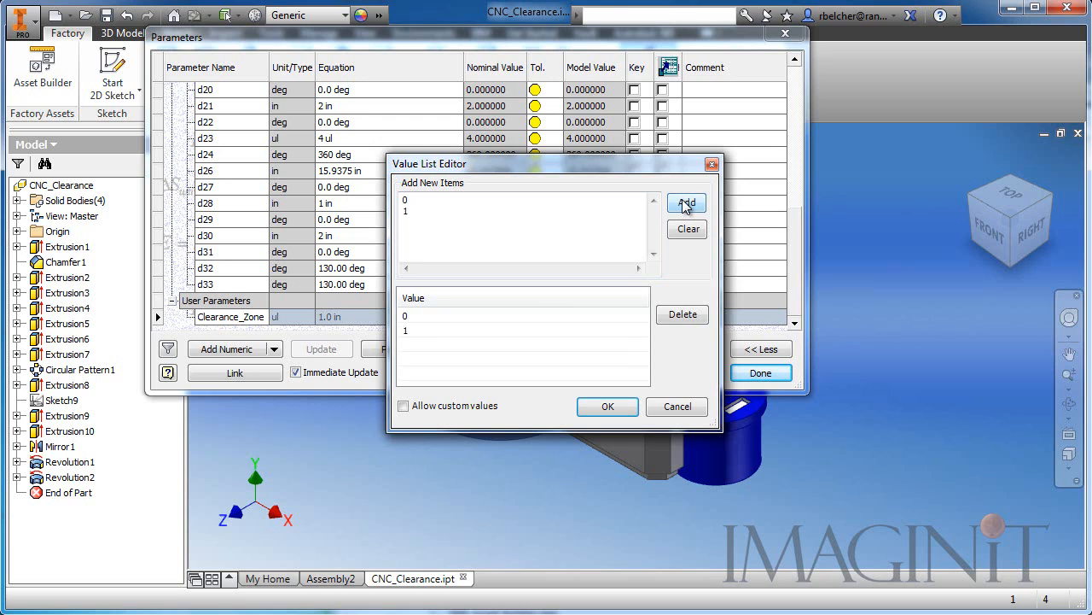
{"action": "mouse_move", "coordinate": [418, 327]}
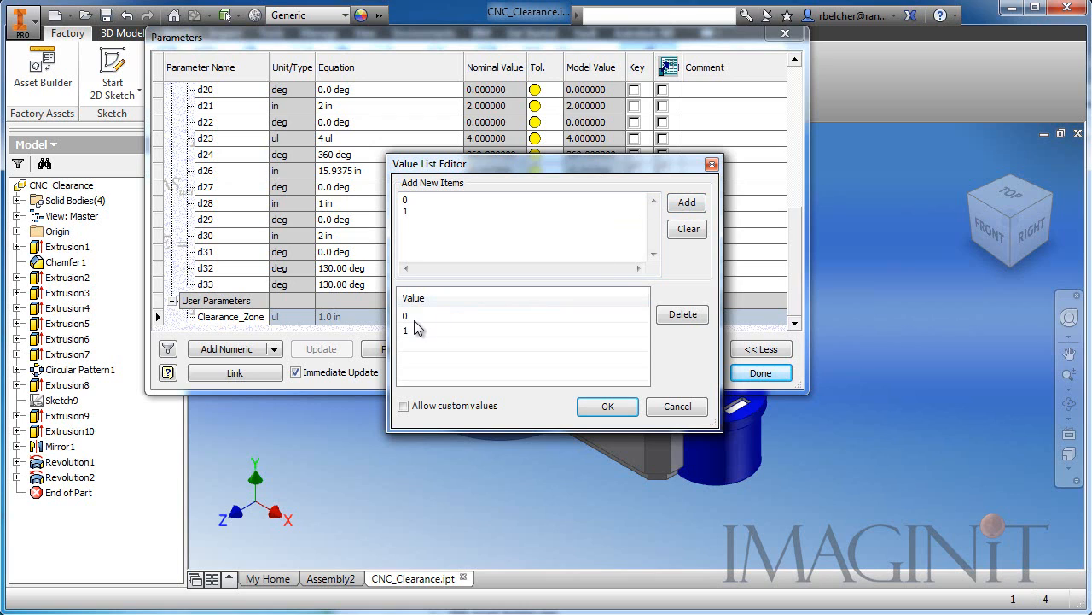
{"action": "mouse_move", "coordinate": [425, 322]}
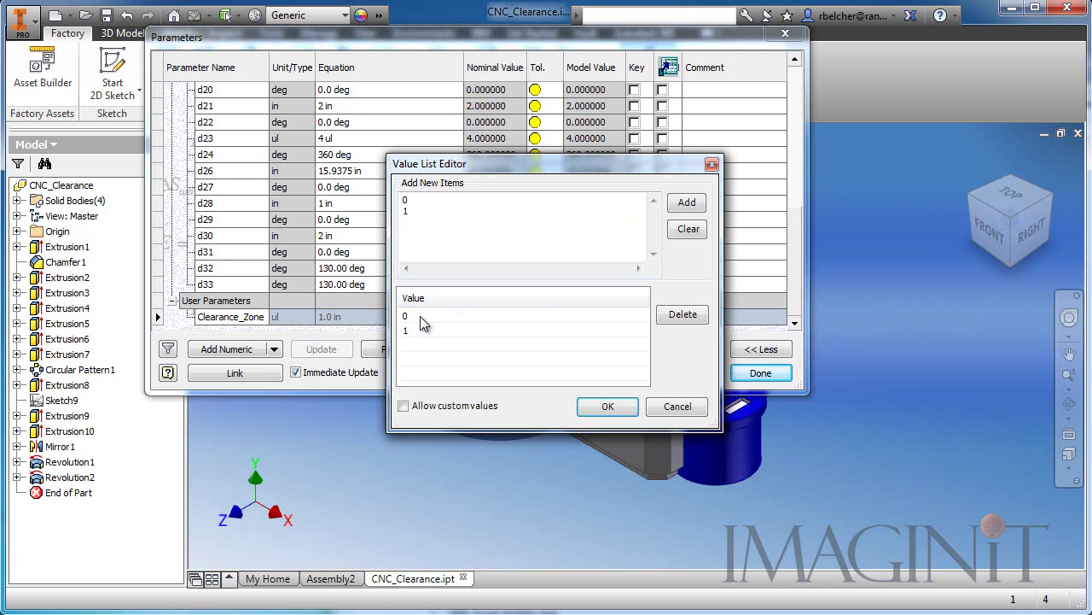
{"action": "mouse_move", "coordinate": [425, 338]}
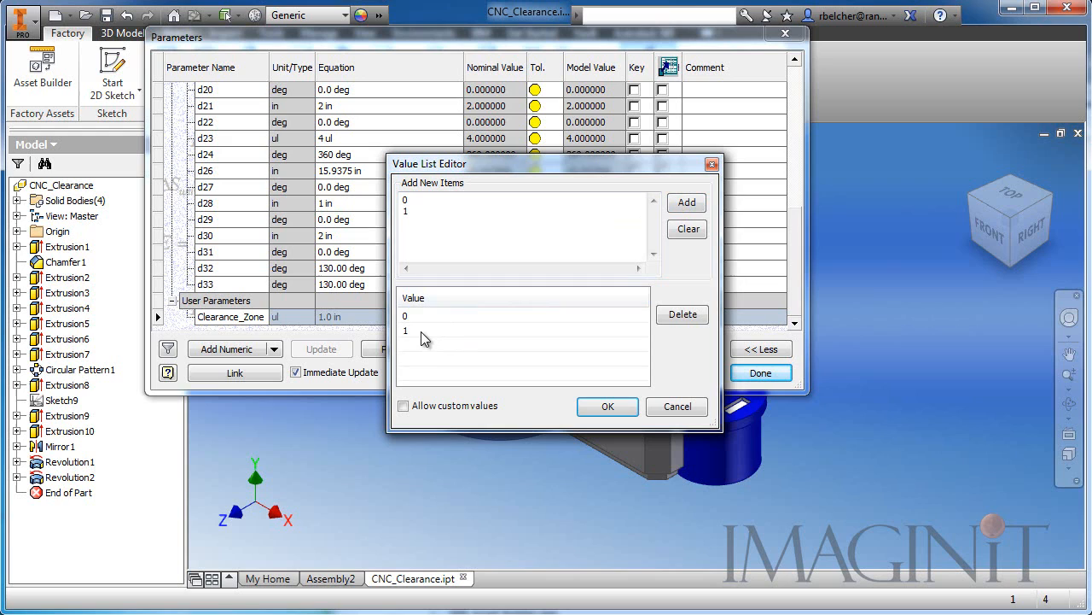
{"action": "mouse_move", "coordinate": [436, 337]}
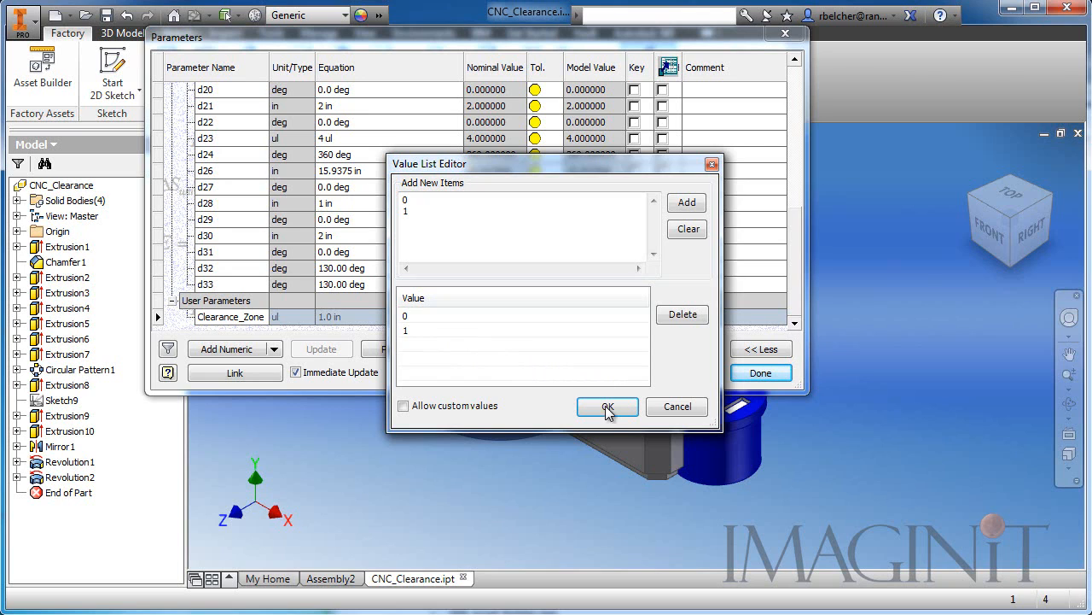
{"action": "left_click", "coordinate": [608, 407]}
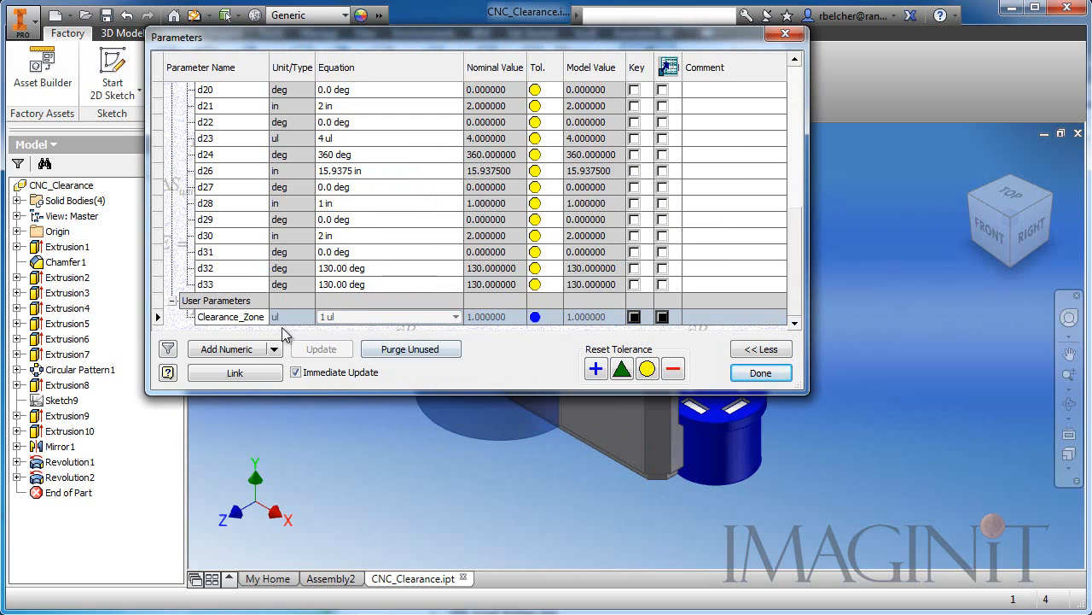
{"action": "mouse_move", "coordinate": [434, 349]}
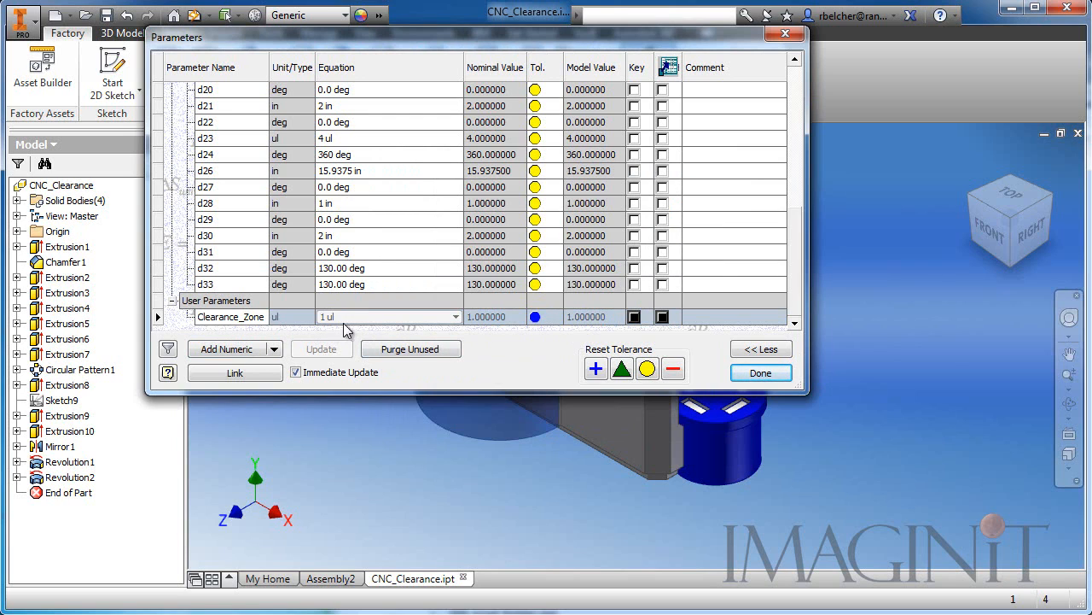
{"action": "left_click", "coordinate": [634, 317]}
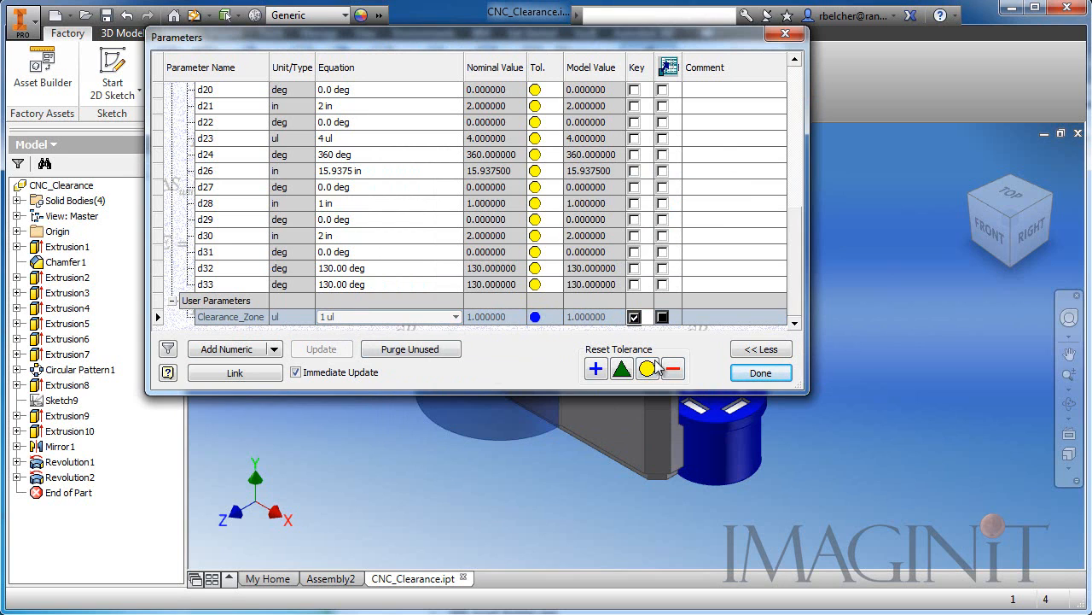
{"action": "left_click", "coordinate": [761, 372]}
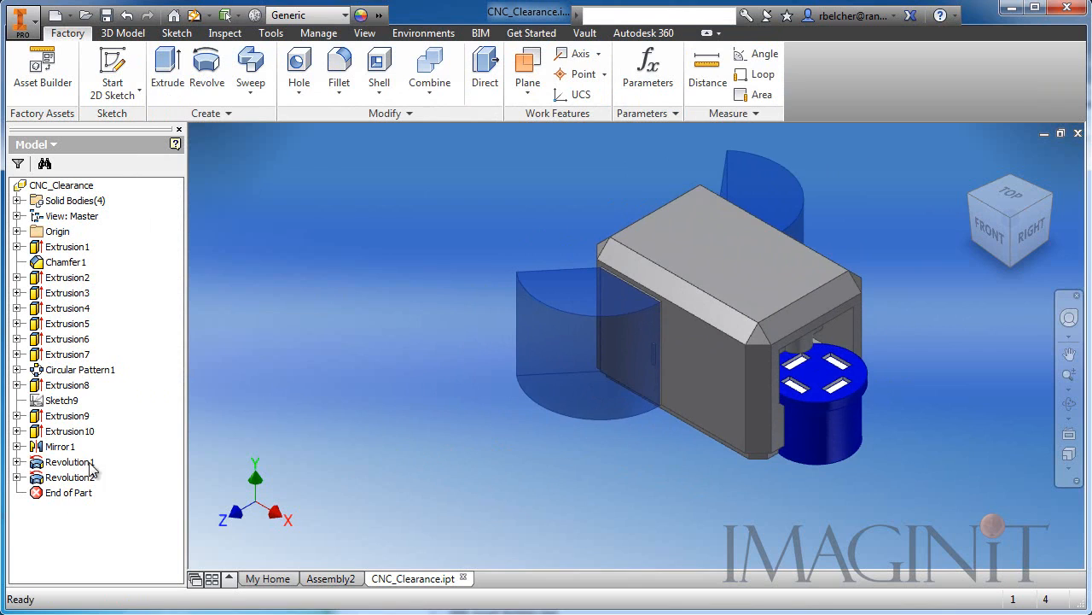
Set Revolution1's Suppress If condition to Clearance_Zone ≠ 1.
{"action": "left_click", "coordinate": [66, 461]}
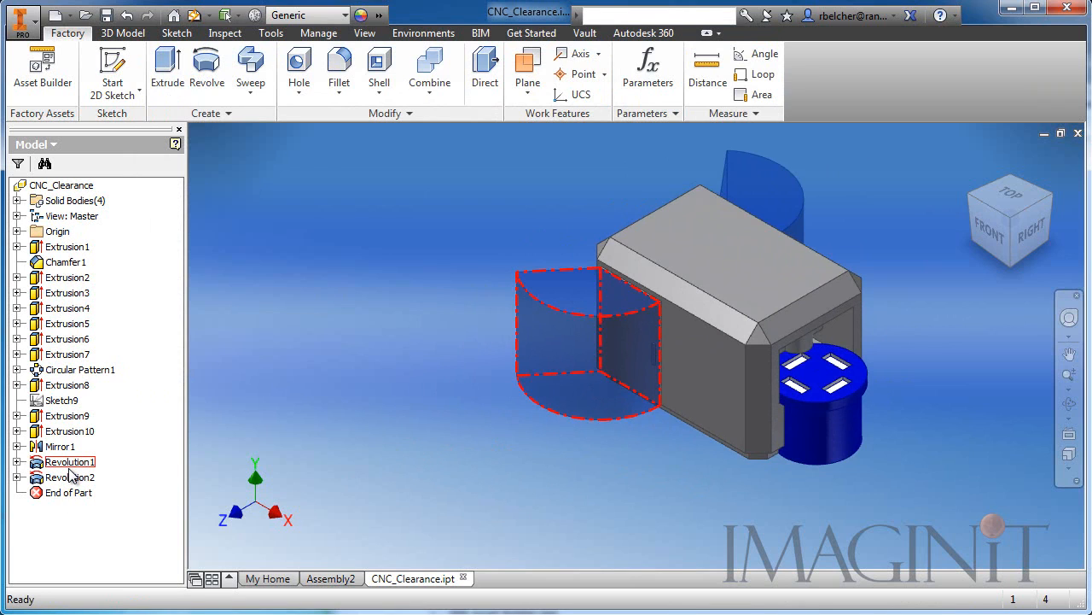
{"action": "right_click", "coordinate": [68, 461]}
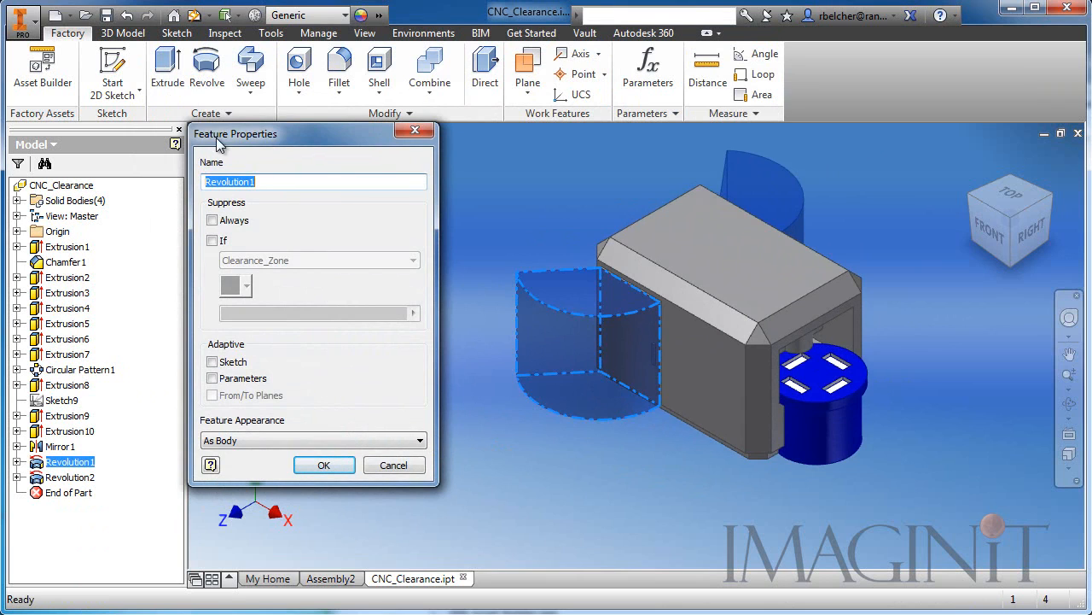
{"action": "mouse_move", "coordinate": [290, 444]}
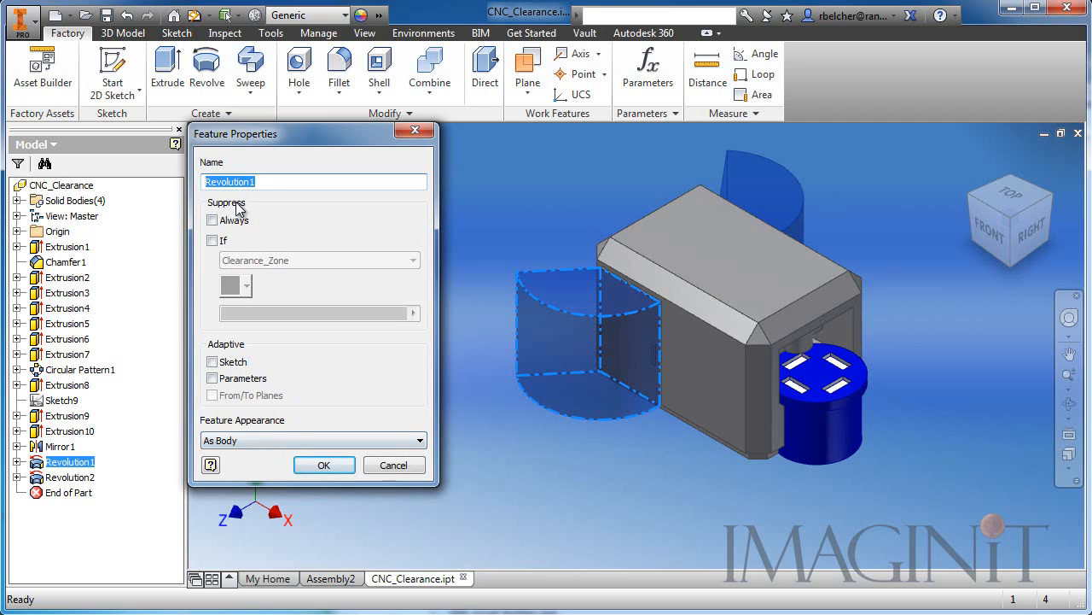
{"action": "mouse_move", "coordinate": [255, 212]}
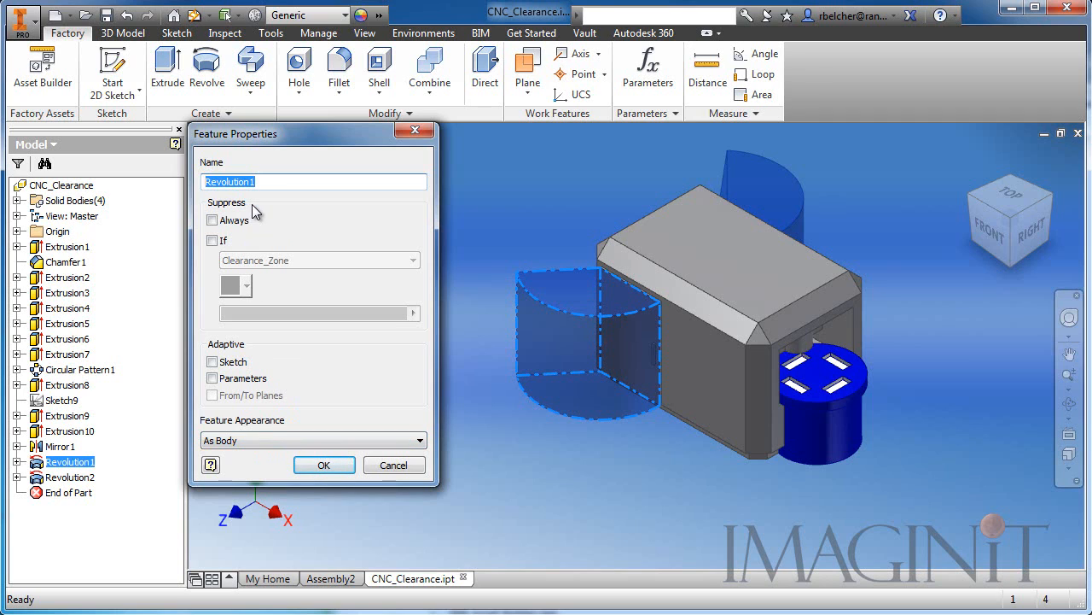
{"action": "left_click", "coordinate": [213, 240]}
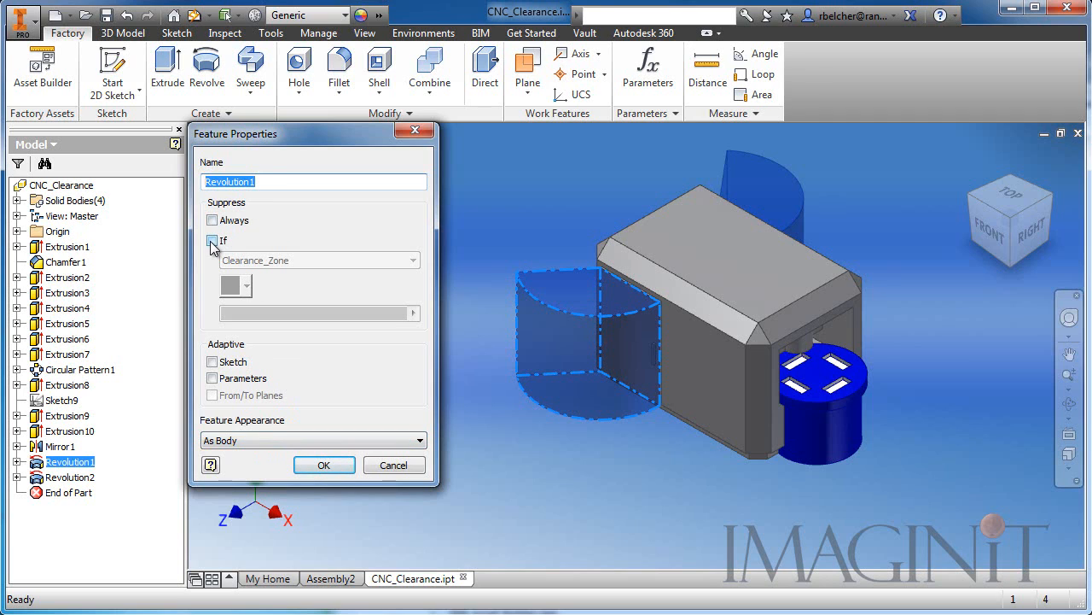
{"action": "left_click", "coordinate": [213, 240]}
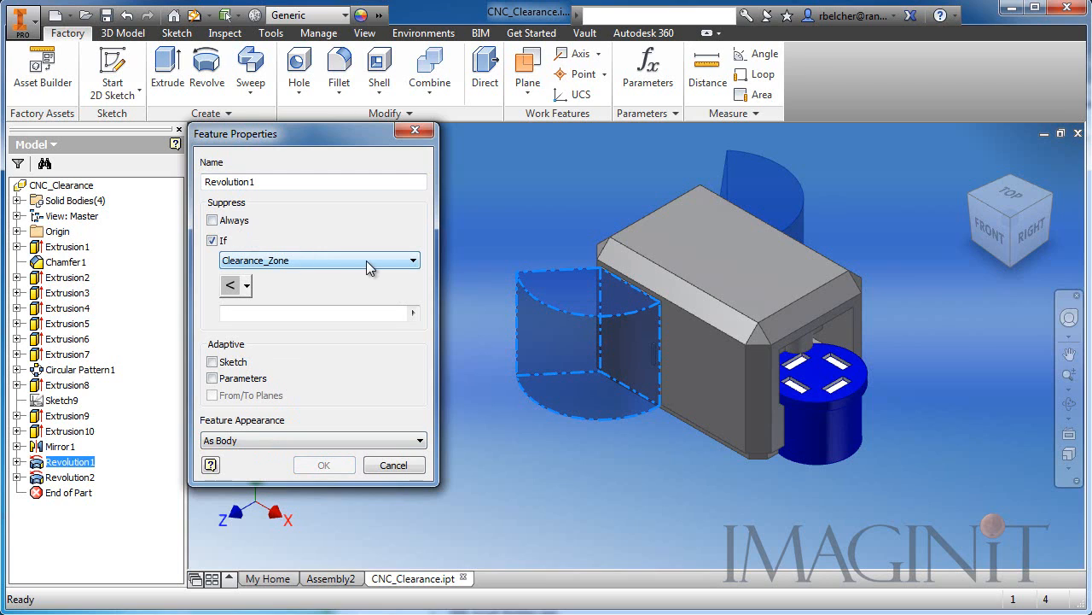
{"action": "mouse_move", "coordinate": [285, 265]}
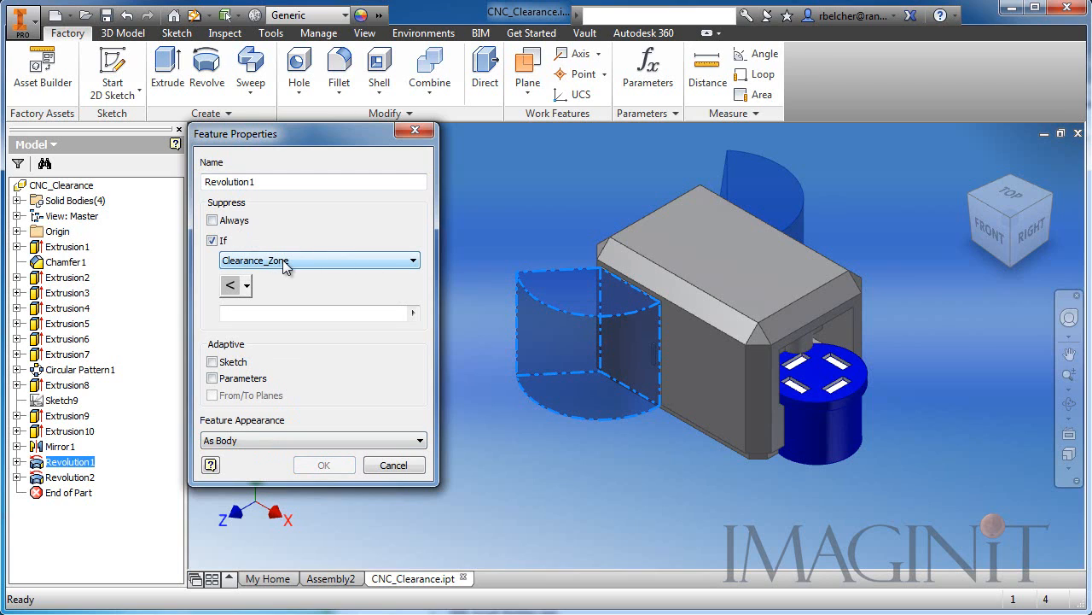
{"action": "left_click", "coordinate": [247, 285]}
{"action": "type", "text": "1"}
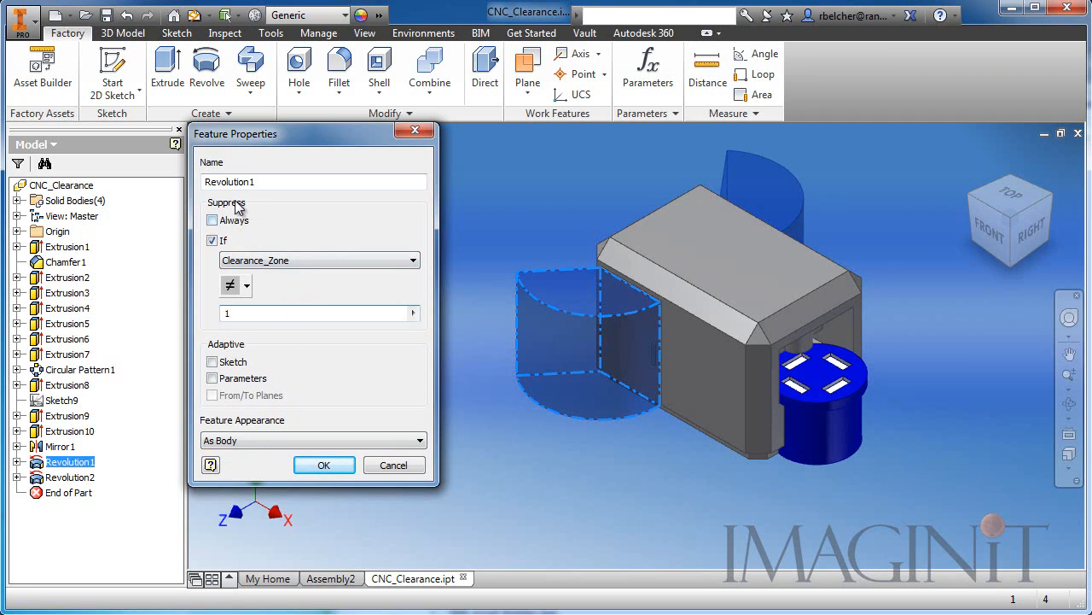
{"action": "mouse_move", "coordinate": [265, 260]}
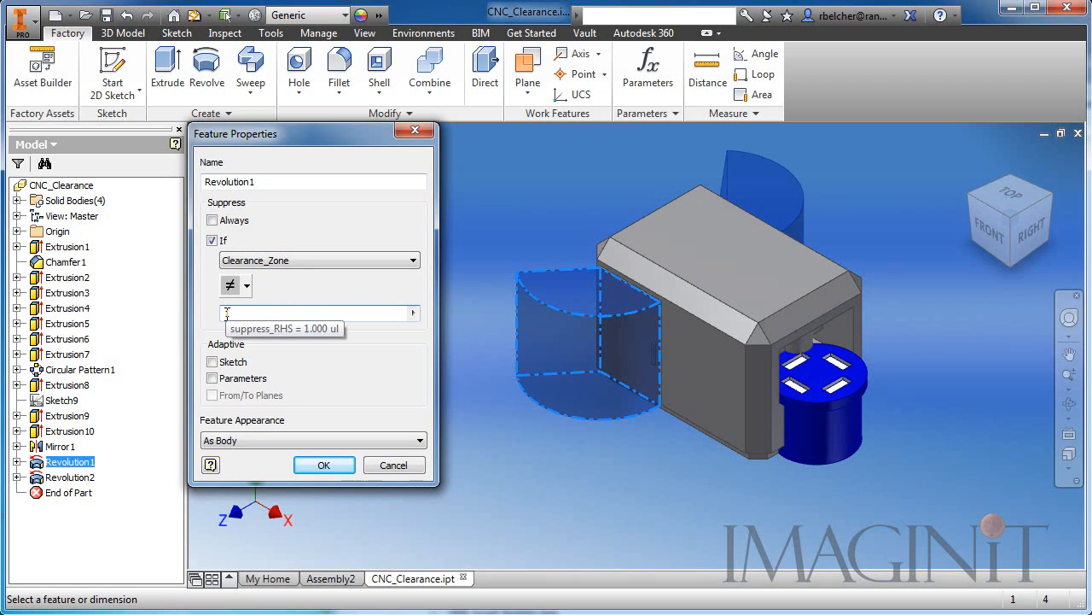
{"action": "left_click", "coordinate": [323, 465]}
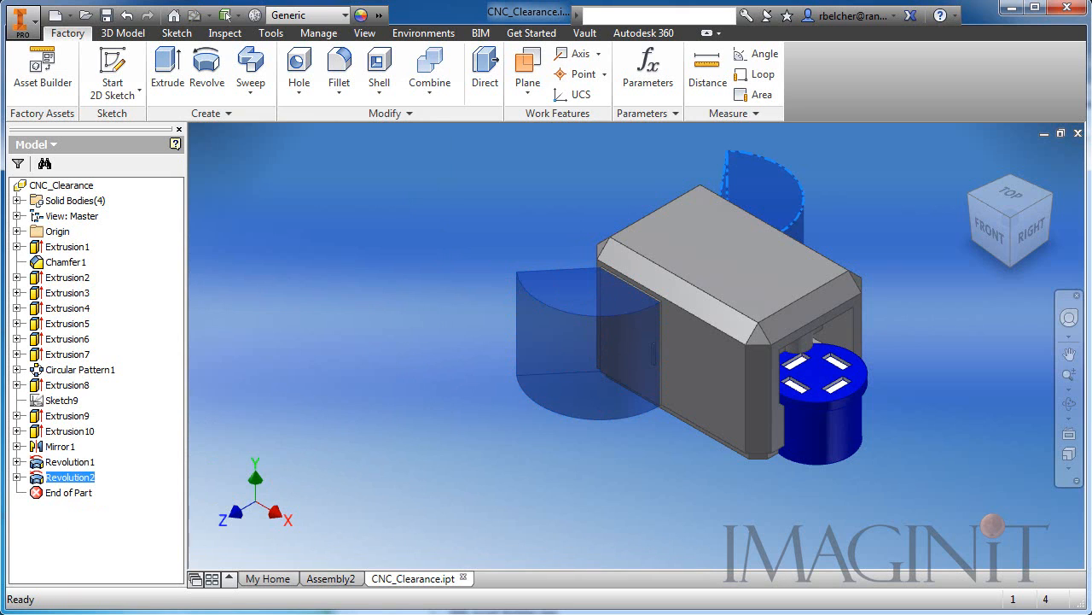
Set Revolution2's Suppress If condition to Clearance_Zone ≠ 1.
{"action": "double_click", "coordinate": [67, 476]}
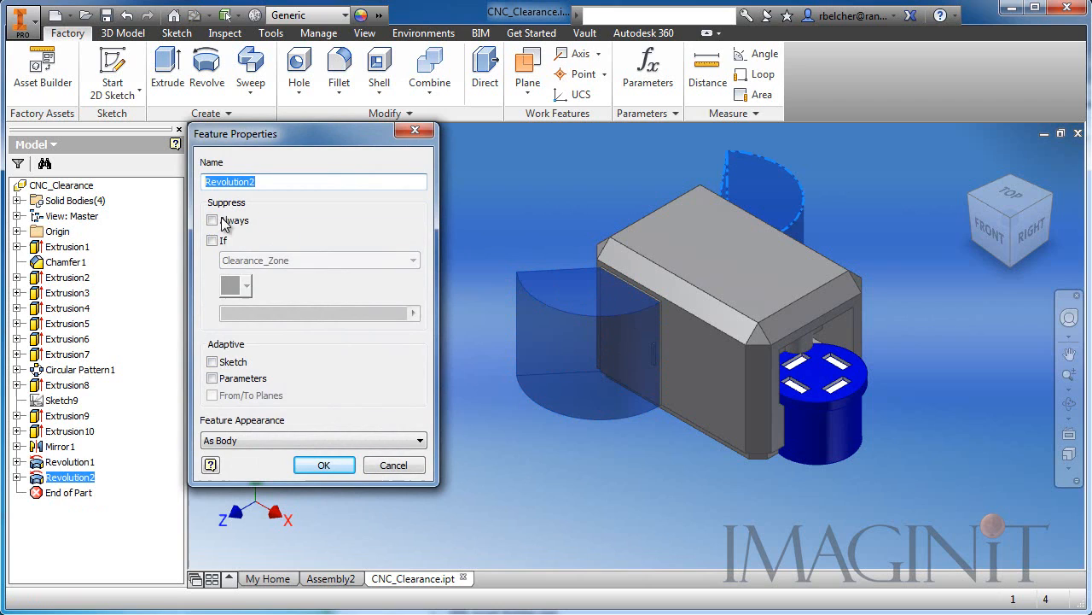
{"action": "left_click", "coordinate": [212, 239]}
{"action": "type", "text": "1"}
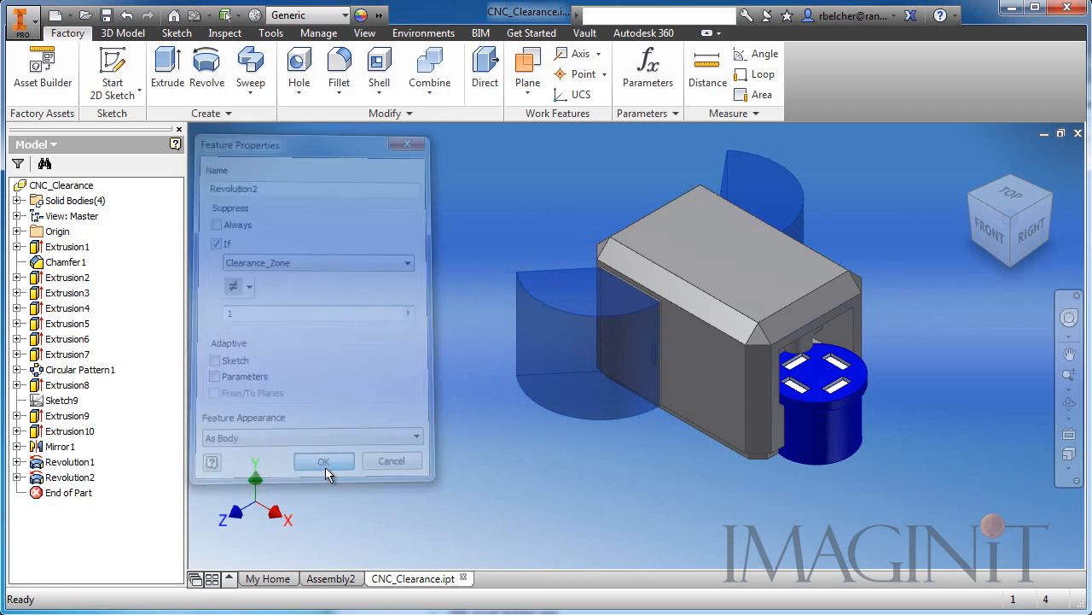
{"action": "left_click", "coordinate": [324, 461]}
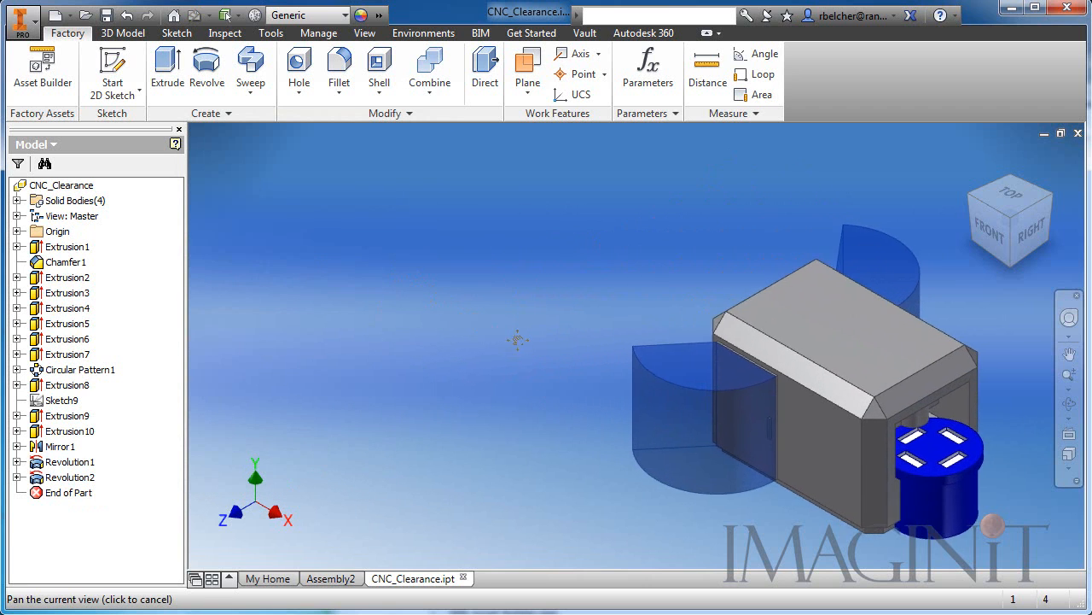
Check the Clearance_Zone 0/1 value list in the User Parameters table.
{"action": "left_click", "coordinate": [647, 72]}
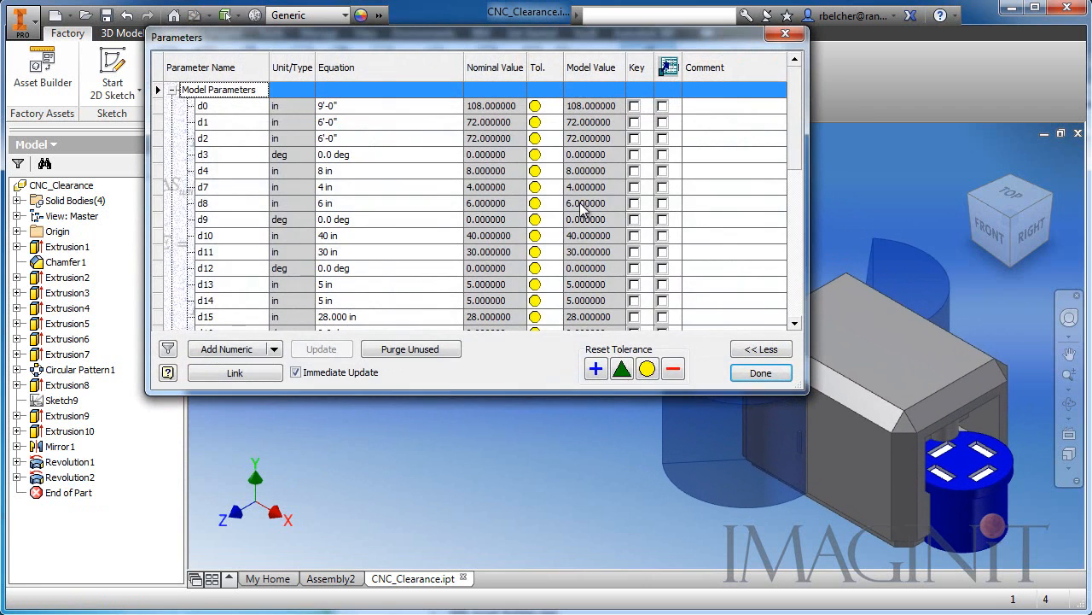
{"action": "scroll", "scroll_direction": "down", "scroll_amount": 3}
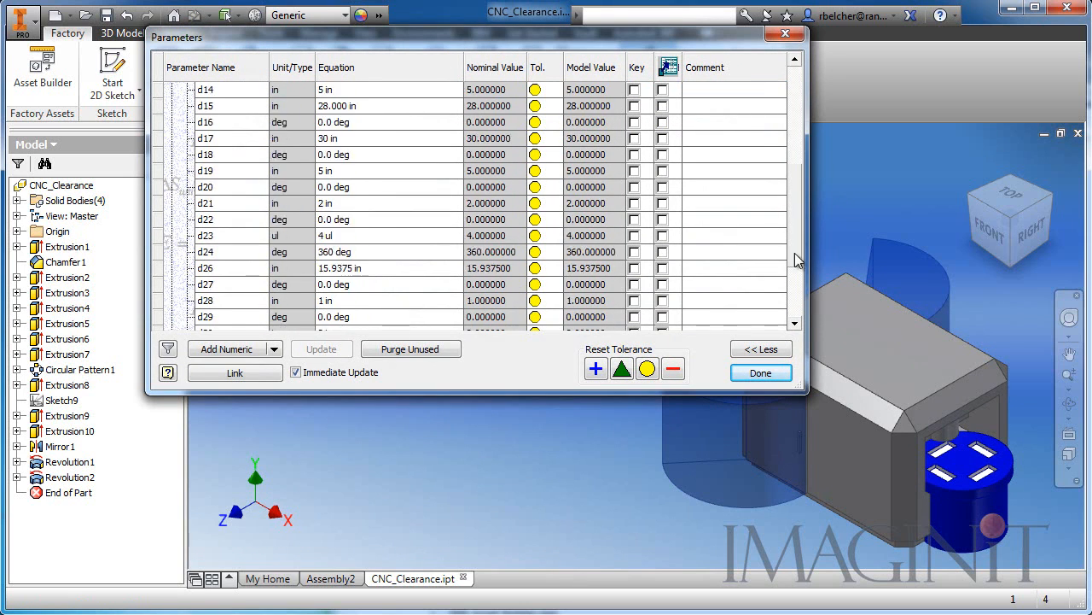
{"action": "scroll", "scroll_direction": "down", "scroll_amount": 3}
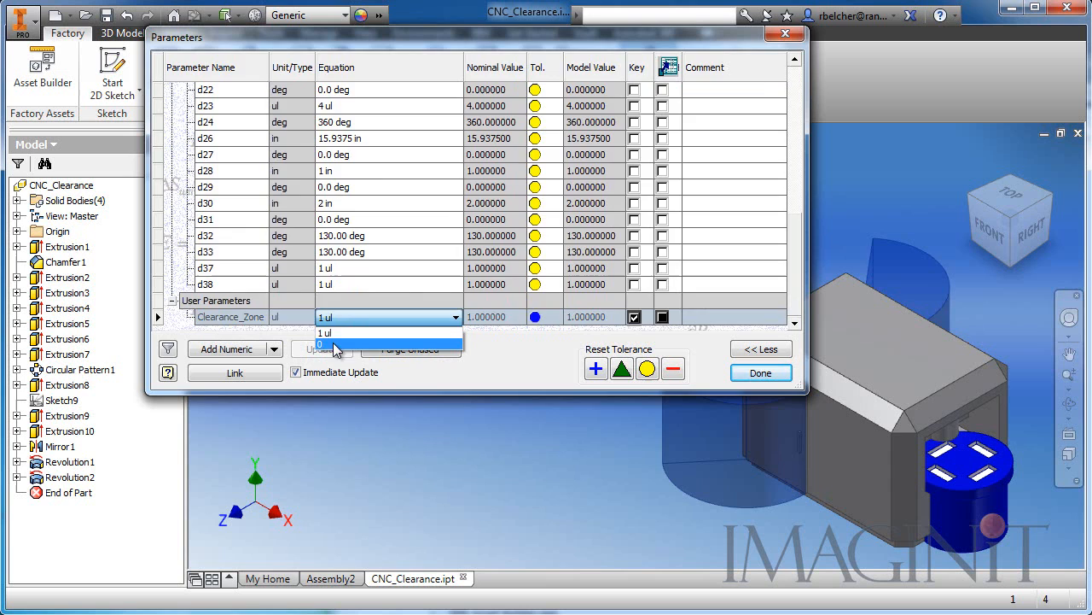
{"action": "left_click", "coordinate": [324, 345]}
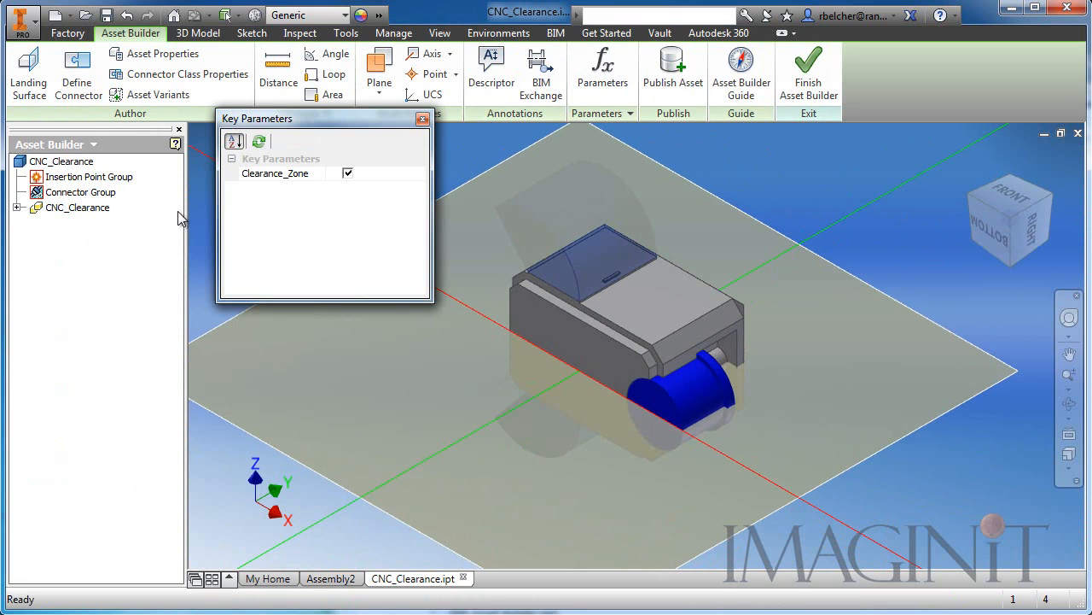
Finish the CNC_Clearance asset and move to the Assembly4 layout.
{"action": "left_click", "coordinate": [23, 72]}
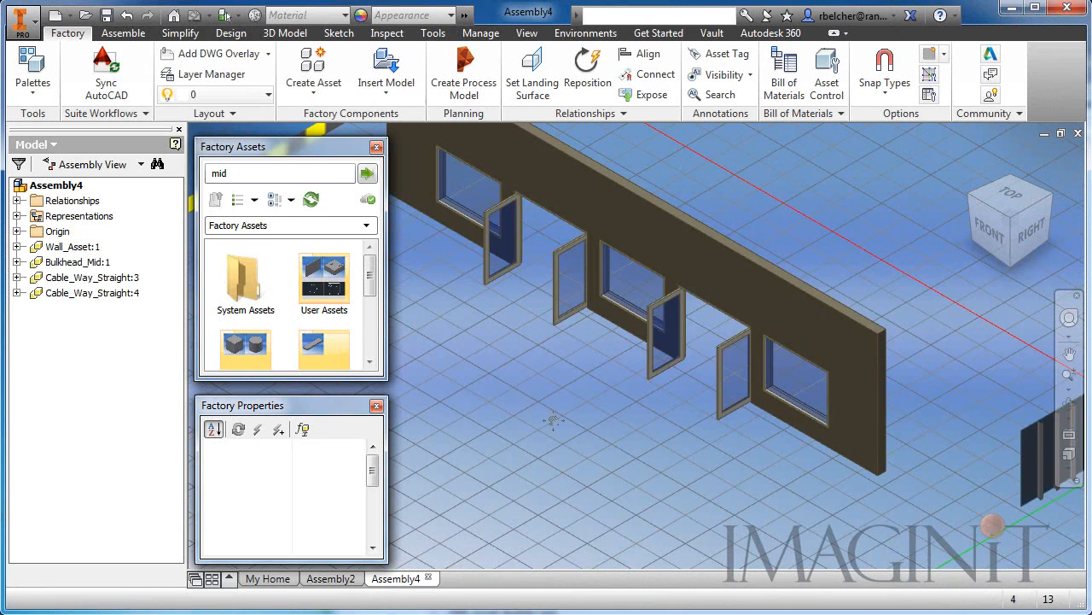
Set Wall_Asset:1's Door_1_ON property to 0 in Factory Properties.
{"action": "left_click", "coordinate": [72, 246]}
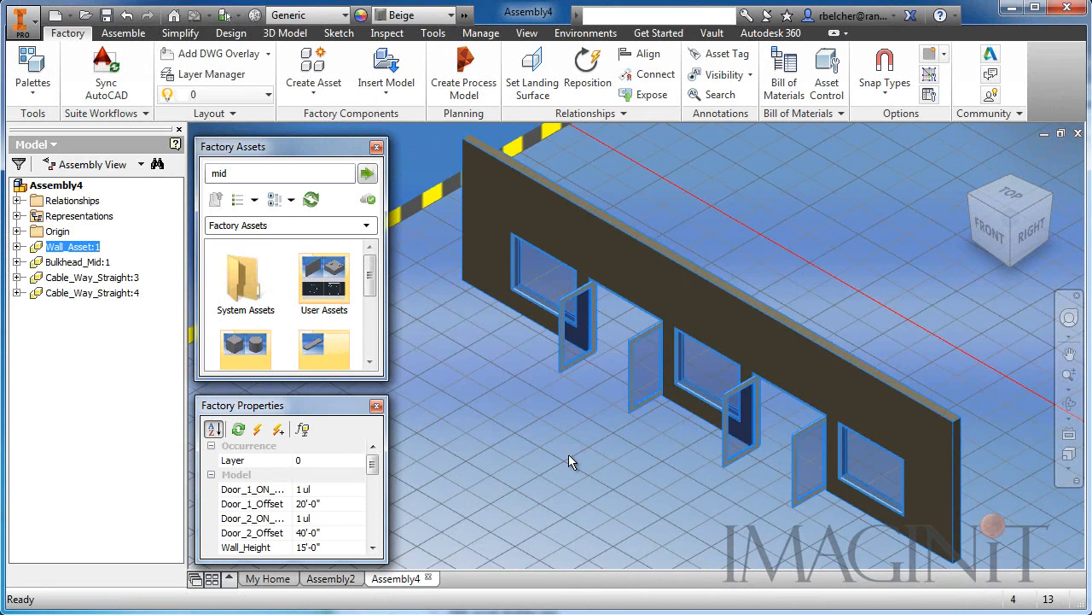
{"action": "left_click", "coordinate": [256, 488]}
{"action": "type", "text": "0"}
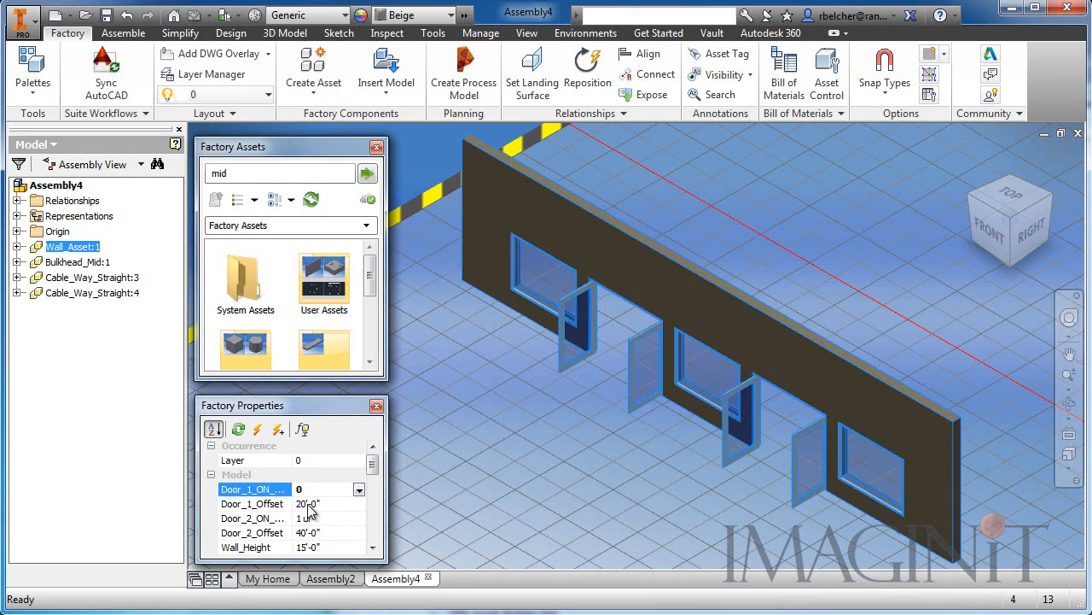
{"action": "left_click", "coordinate": [251, 519]}
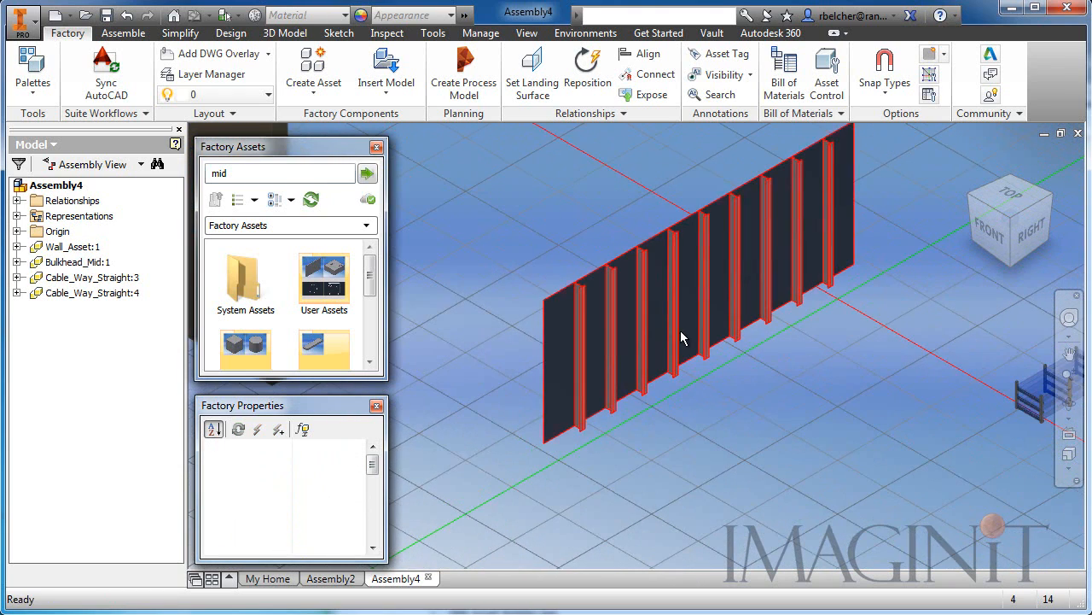
{"action": "left_click", "coordinate": [75, 261]}
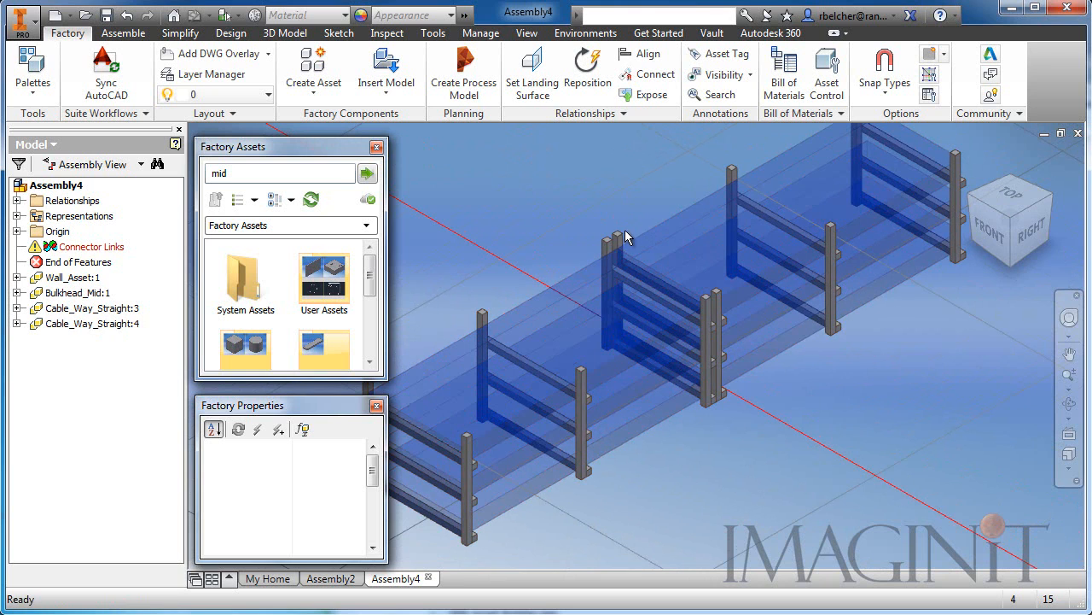
{"action": "left_click", "coordinate": [93, 307]}
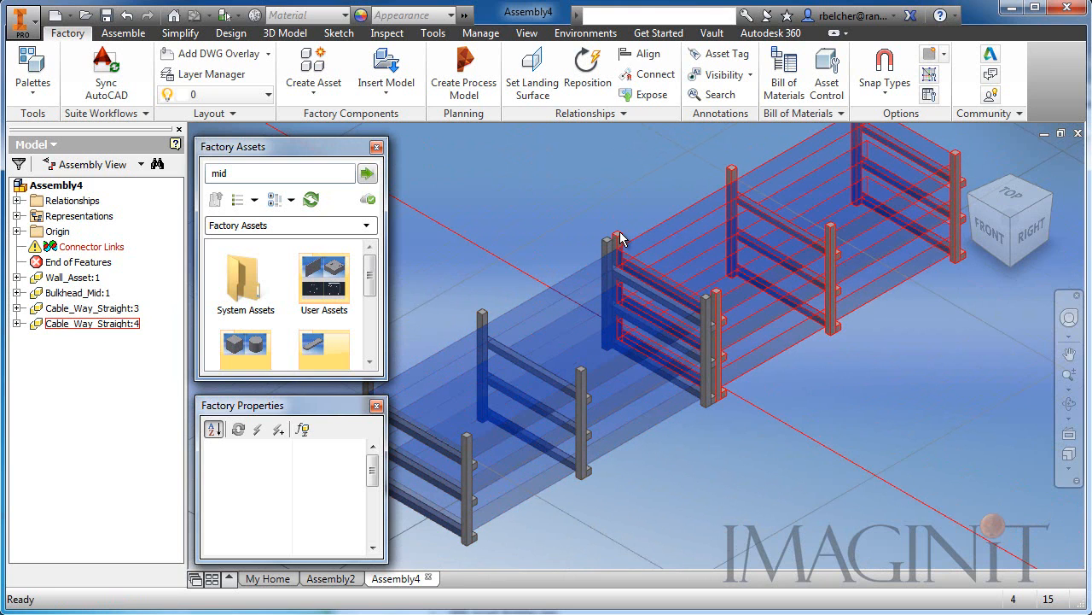
{"action": "left_click", "coordinate": [92, 323]}
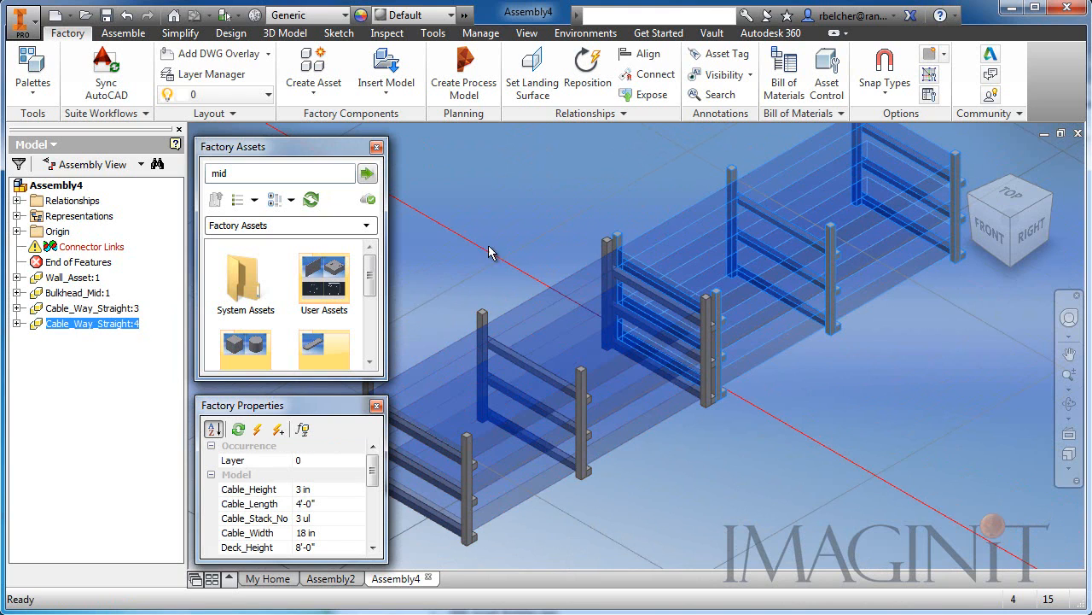
{"action": "scroll", "scroll_direction": "down", "scroll_amount": 3}
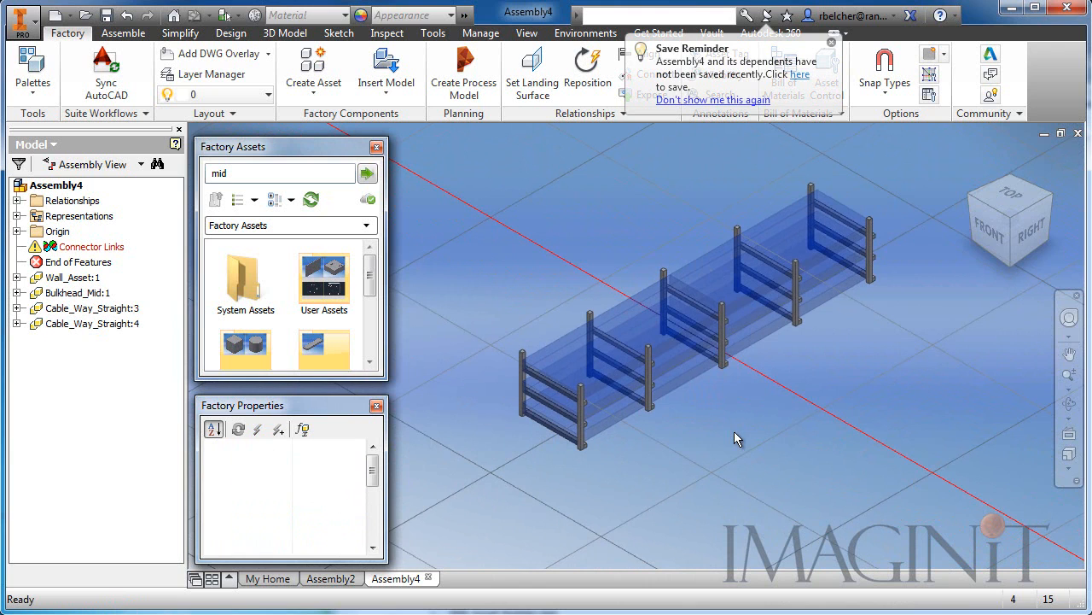
{"action": "left_click", "coordinate": [831, 45]}
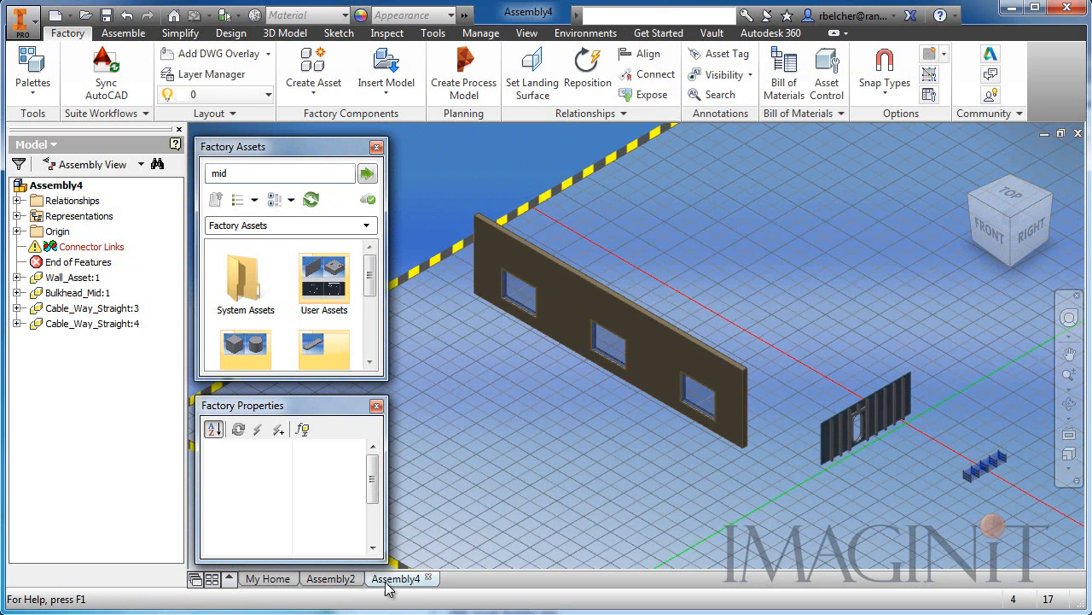
Return to the Assembly2 layout and list CNC_Clearance's Clearance_Zone values (0 and 1).
{"action": "left_click", "coordinate": [332, 578]}
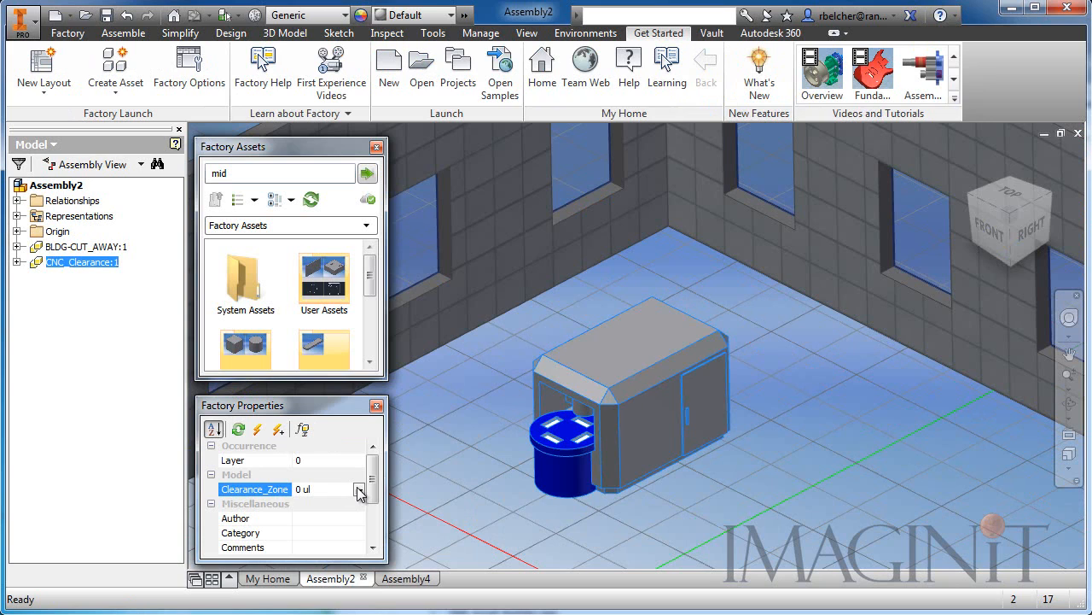
{"action": "left_click", "coordinate": [360, 489]}
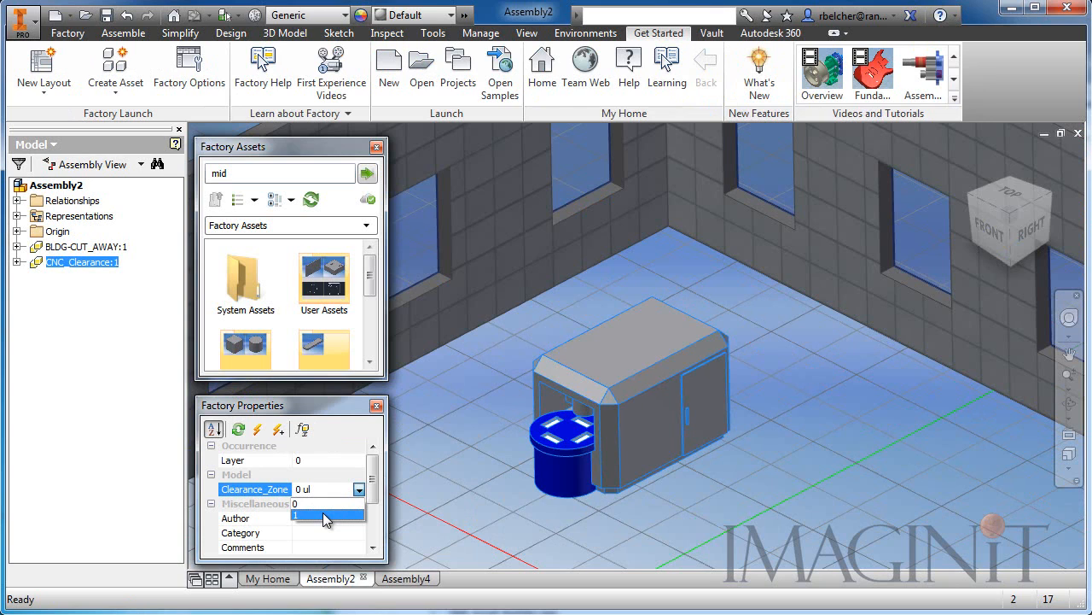